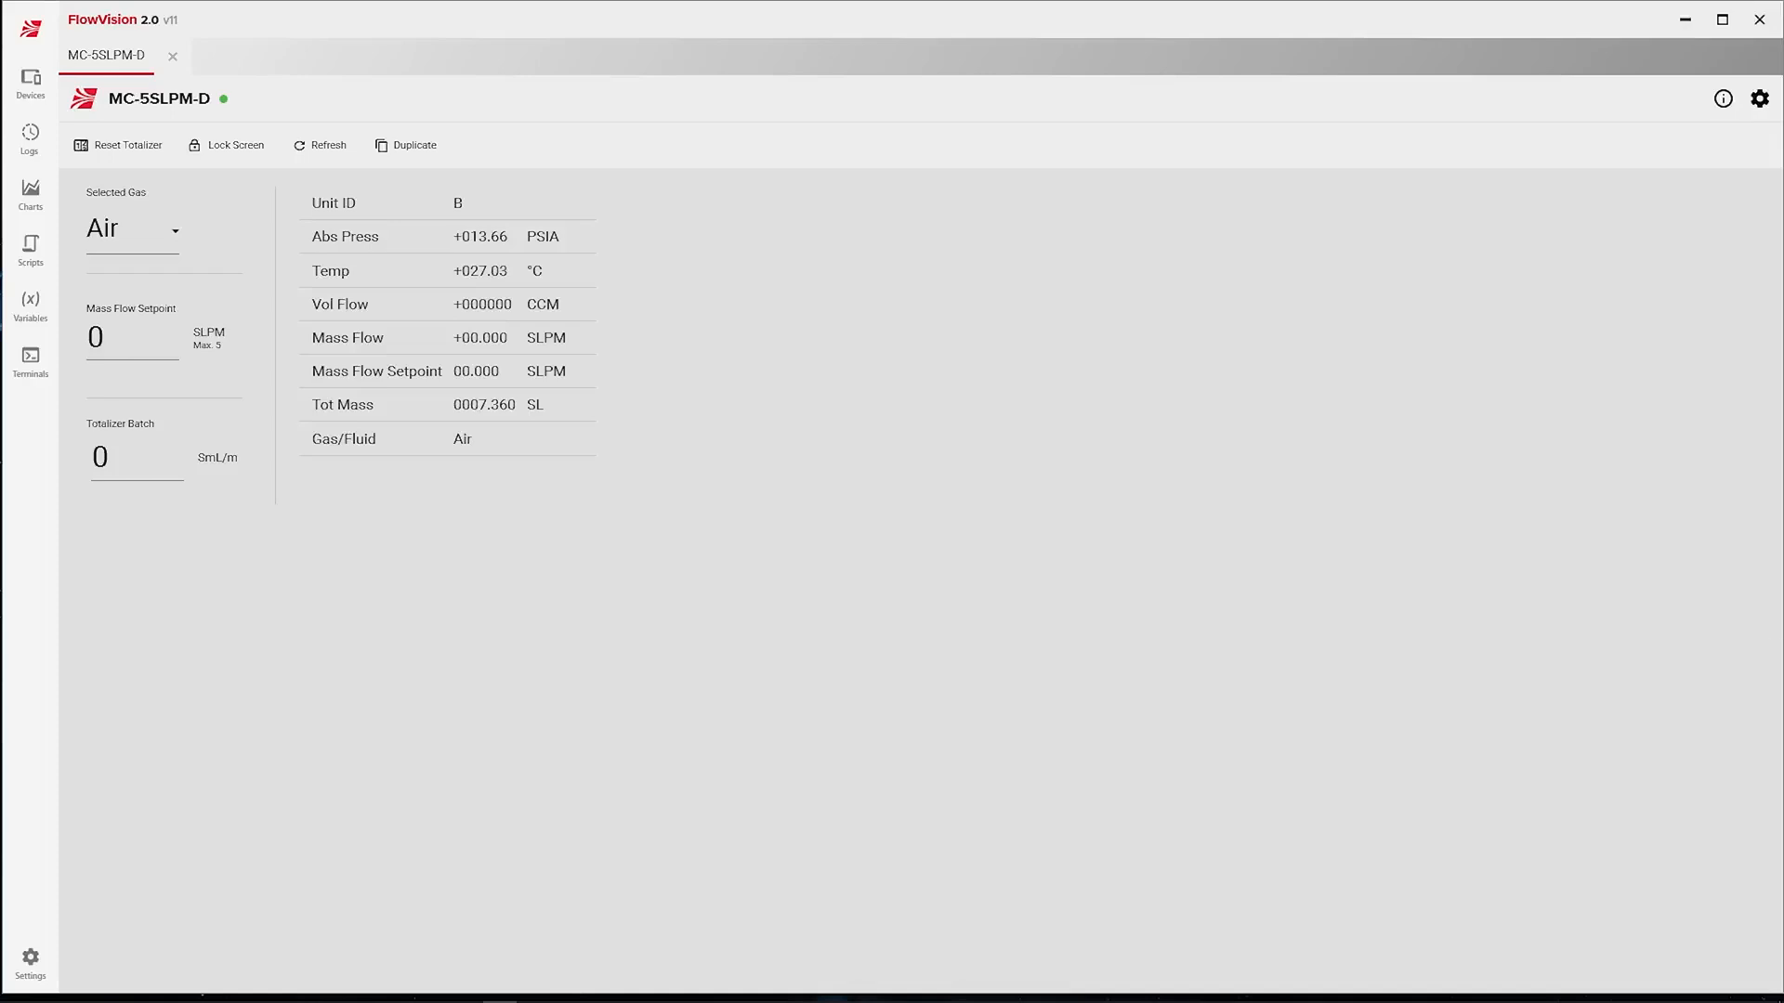
mouse_move(31, 245)
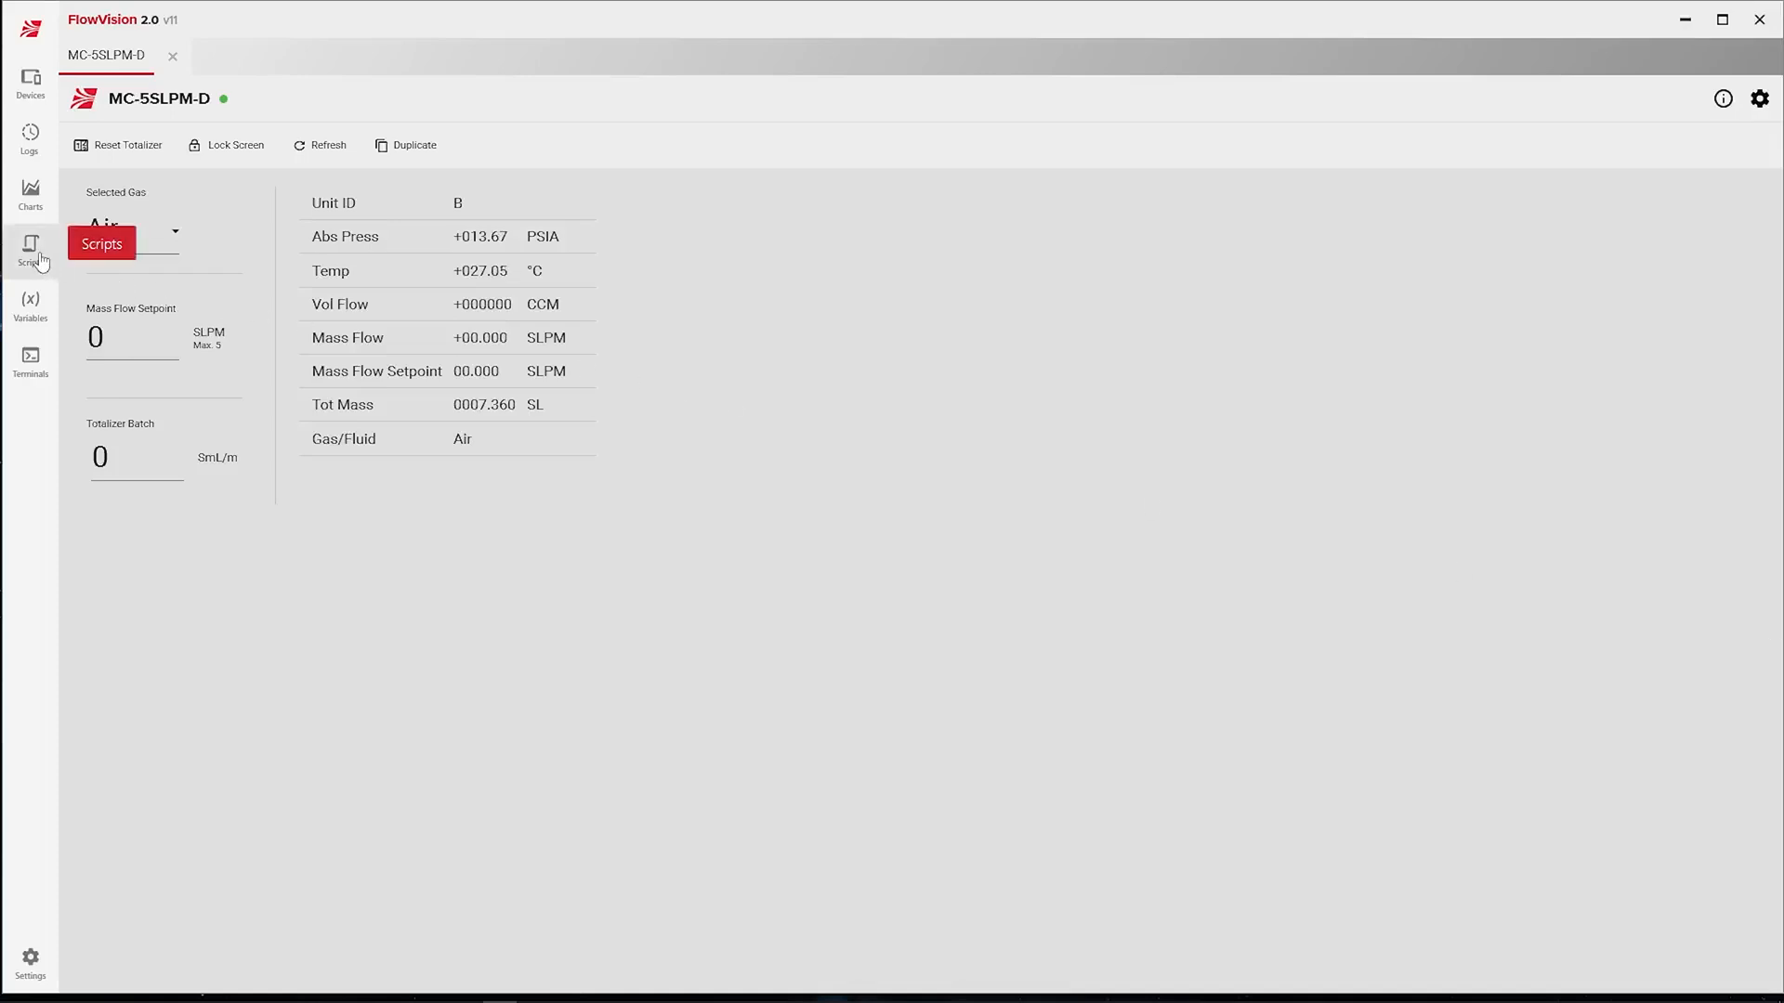
- Create a new script named 'Inc Setpt 10% Every Sec' from the Scripts list
left_click(30, 247)
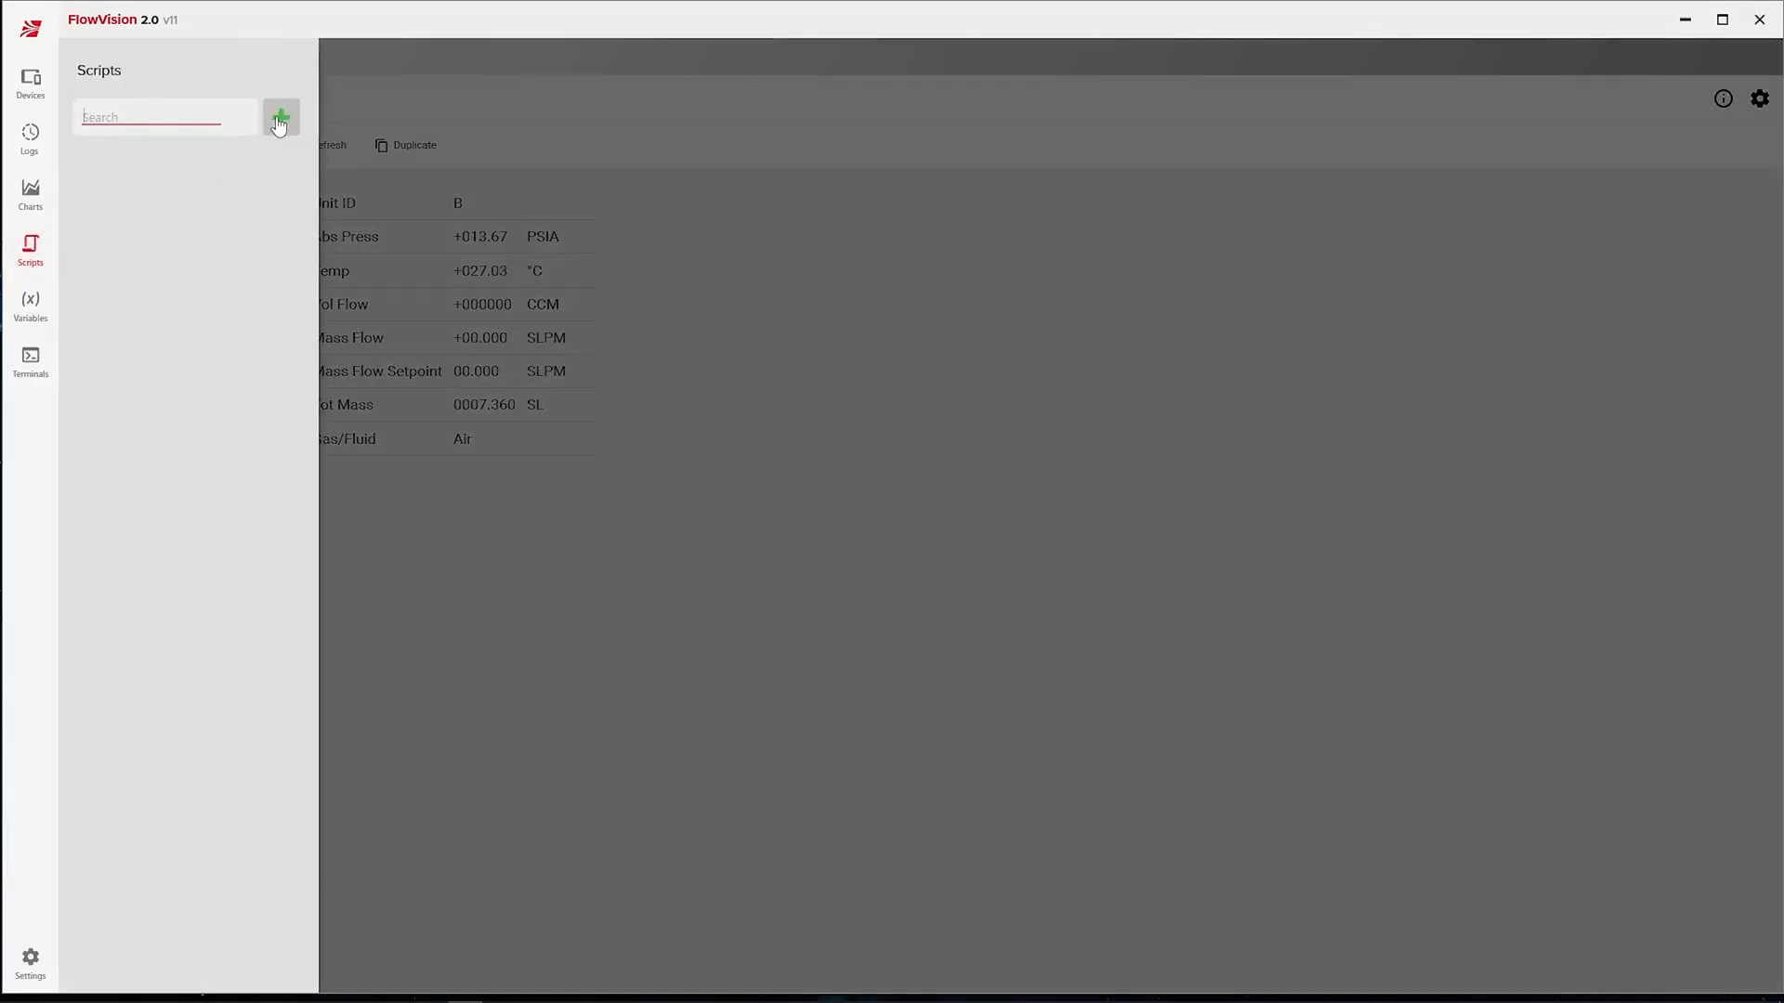
left_click(280, 117)
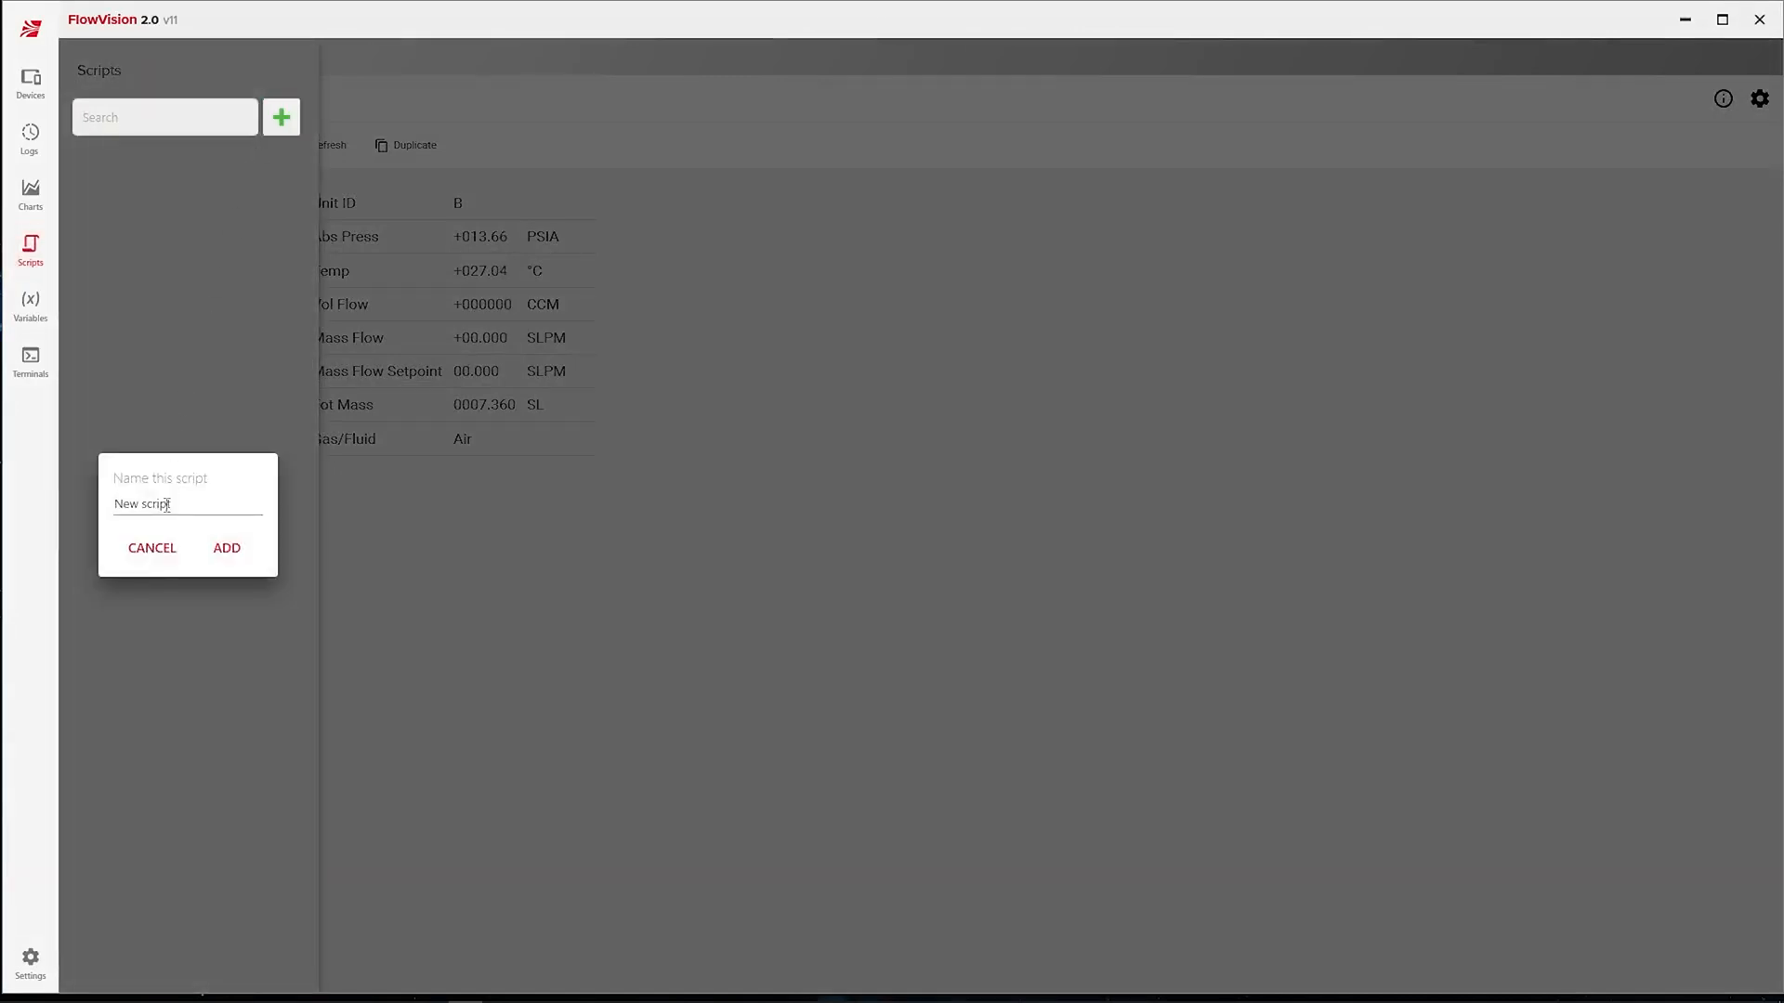
type("Inc Se")
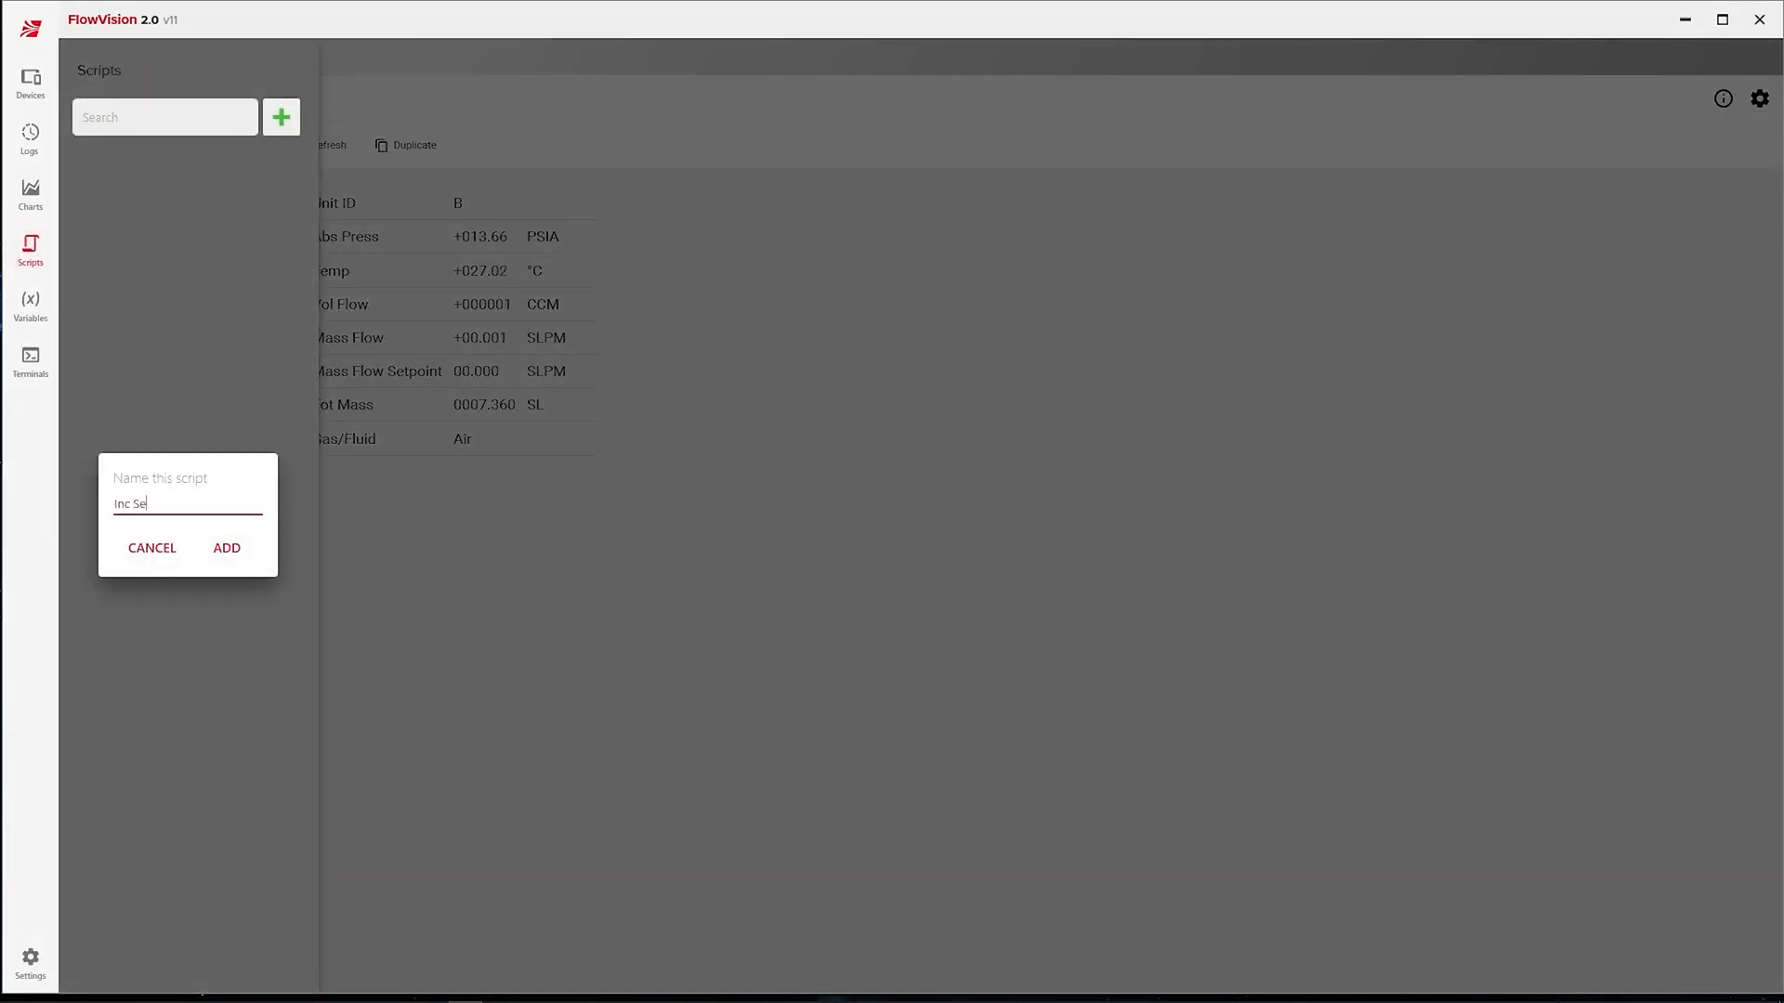
type("tpt 10% Every Sec")
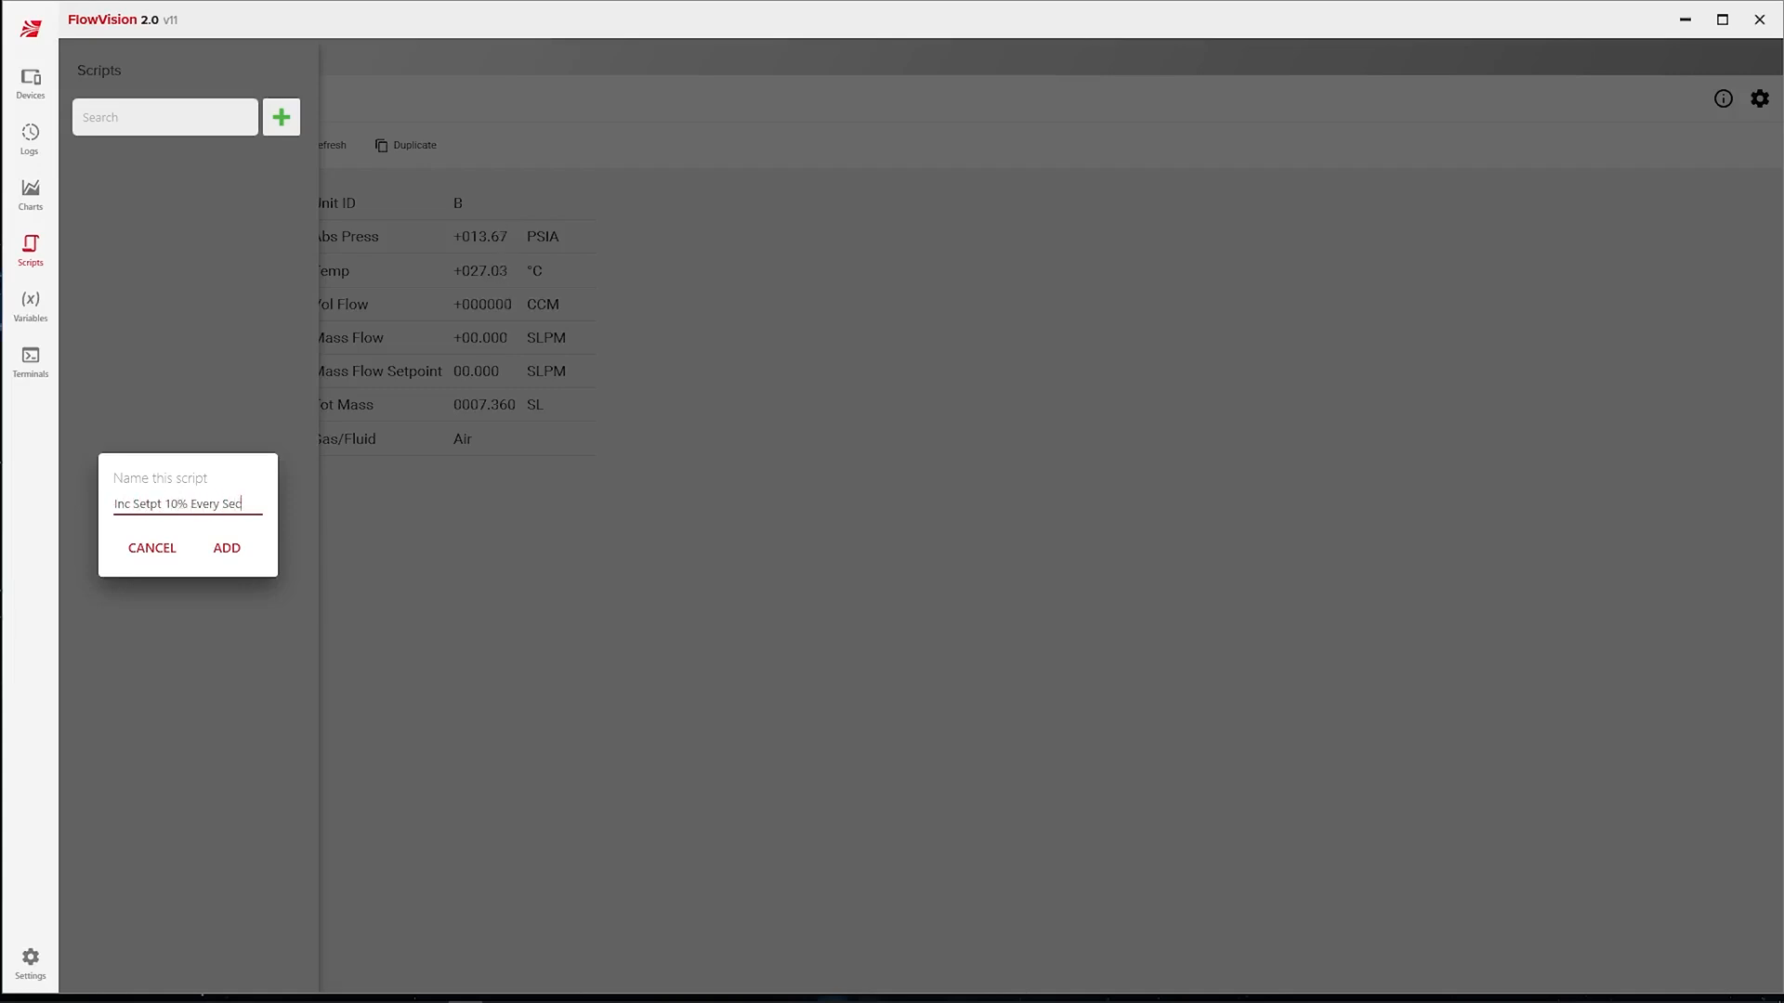
left_click(225, 546)
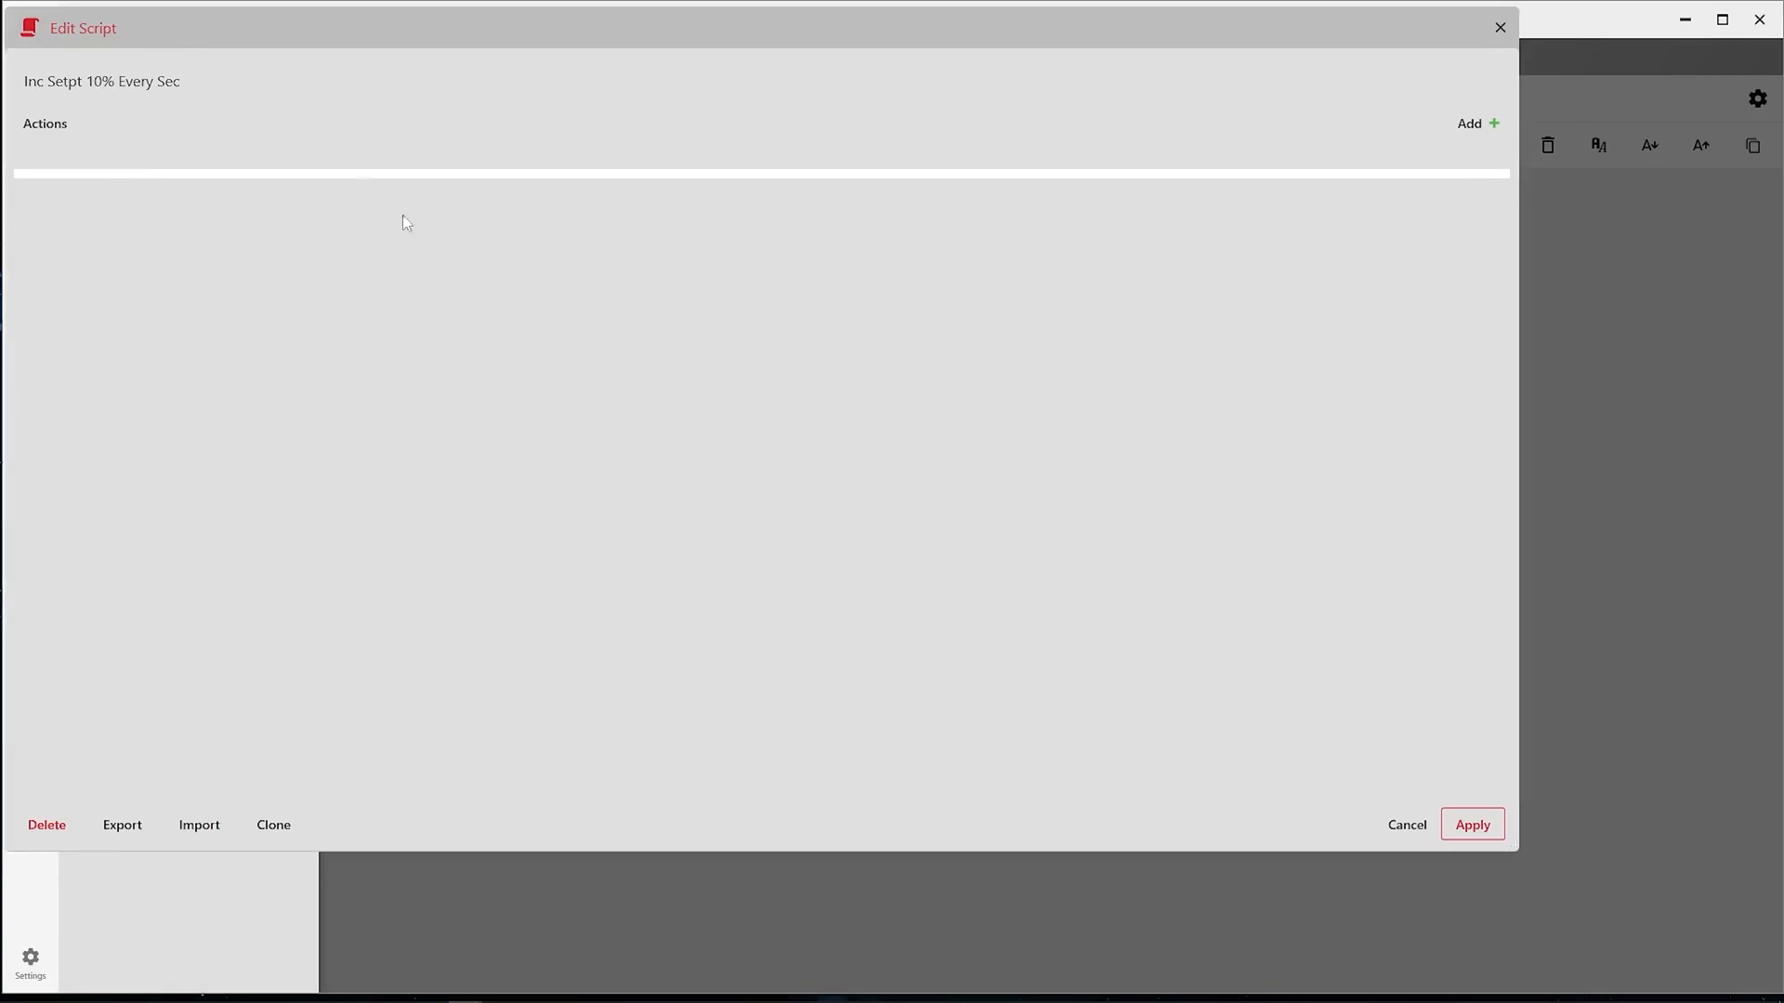
mouse_move(1516, 851)
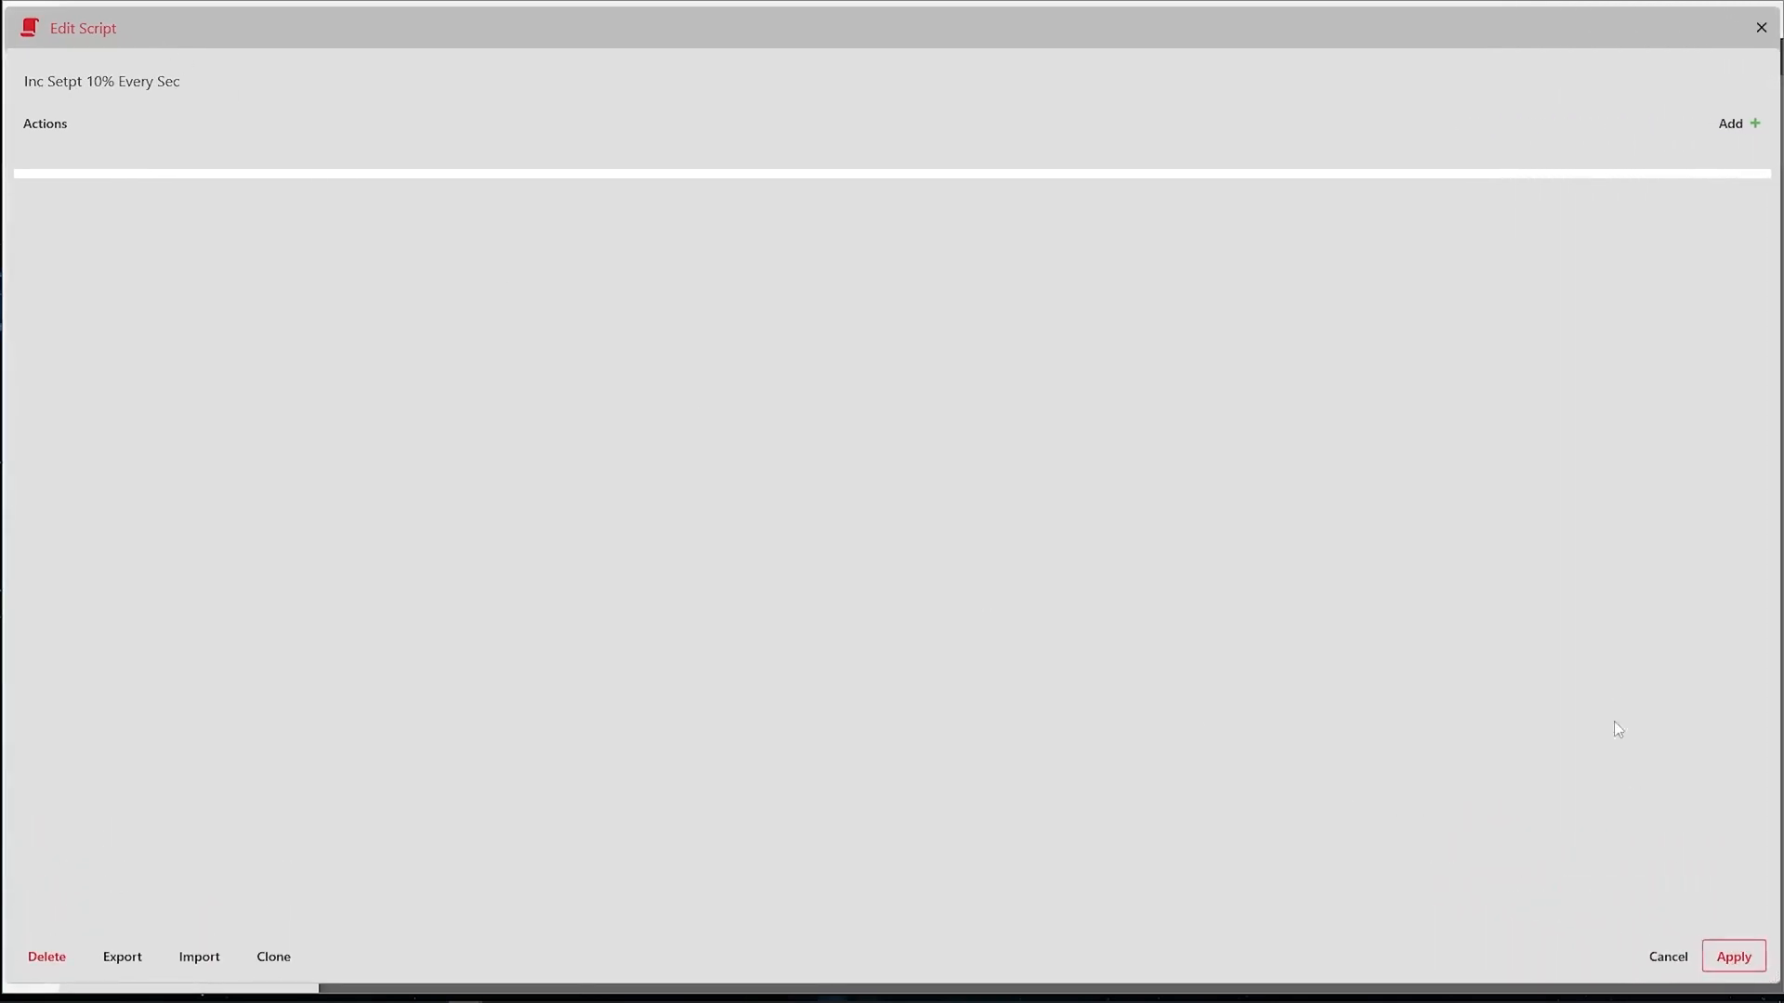
- Add a first action to the script and bring up its action type choices
left_click(1730, 123)
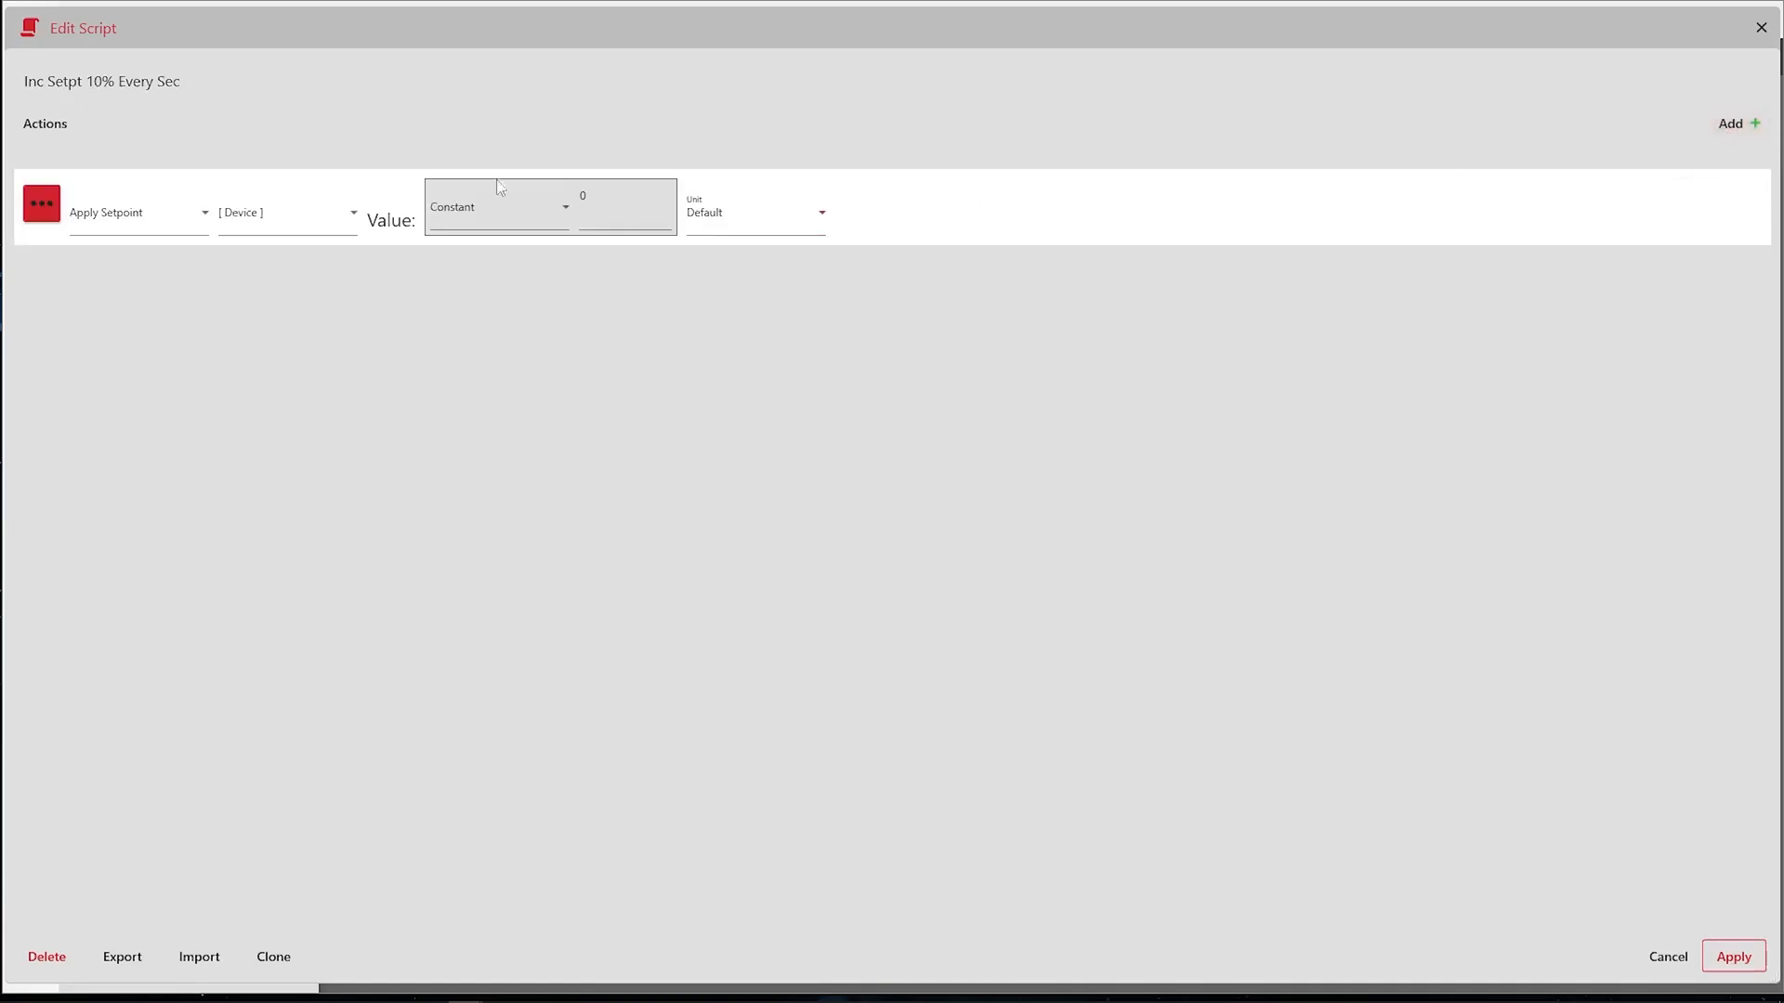
left_click(130, 212)
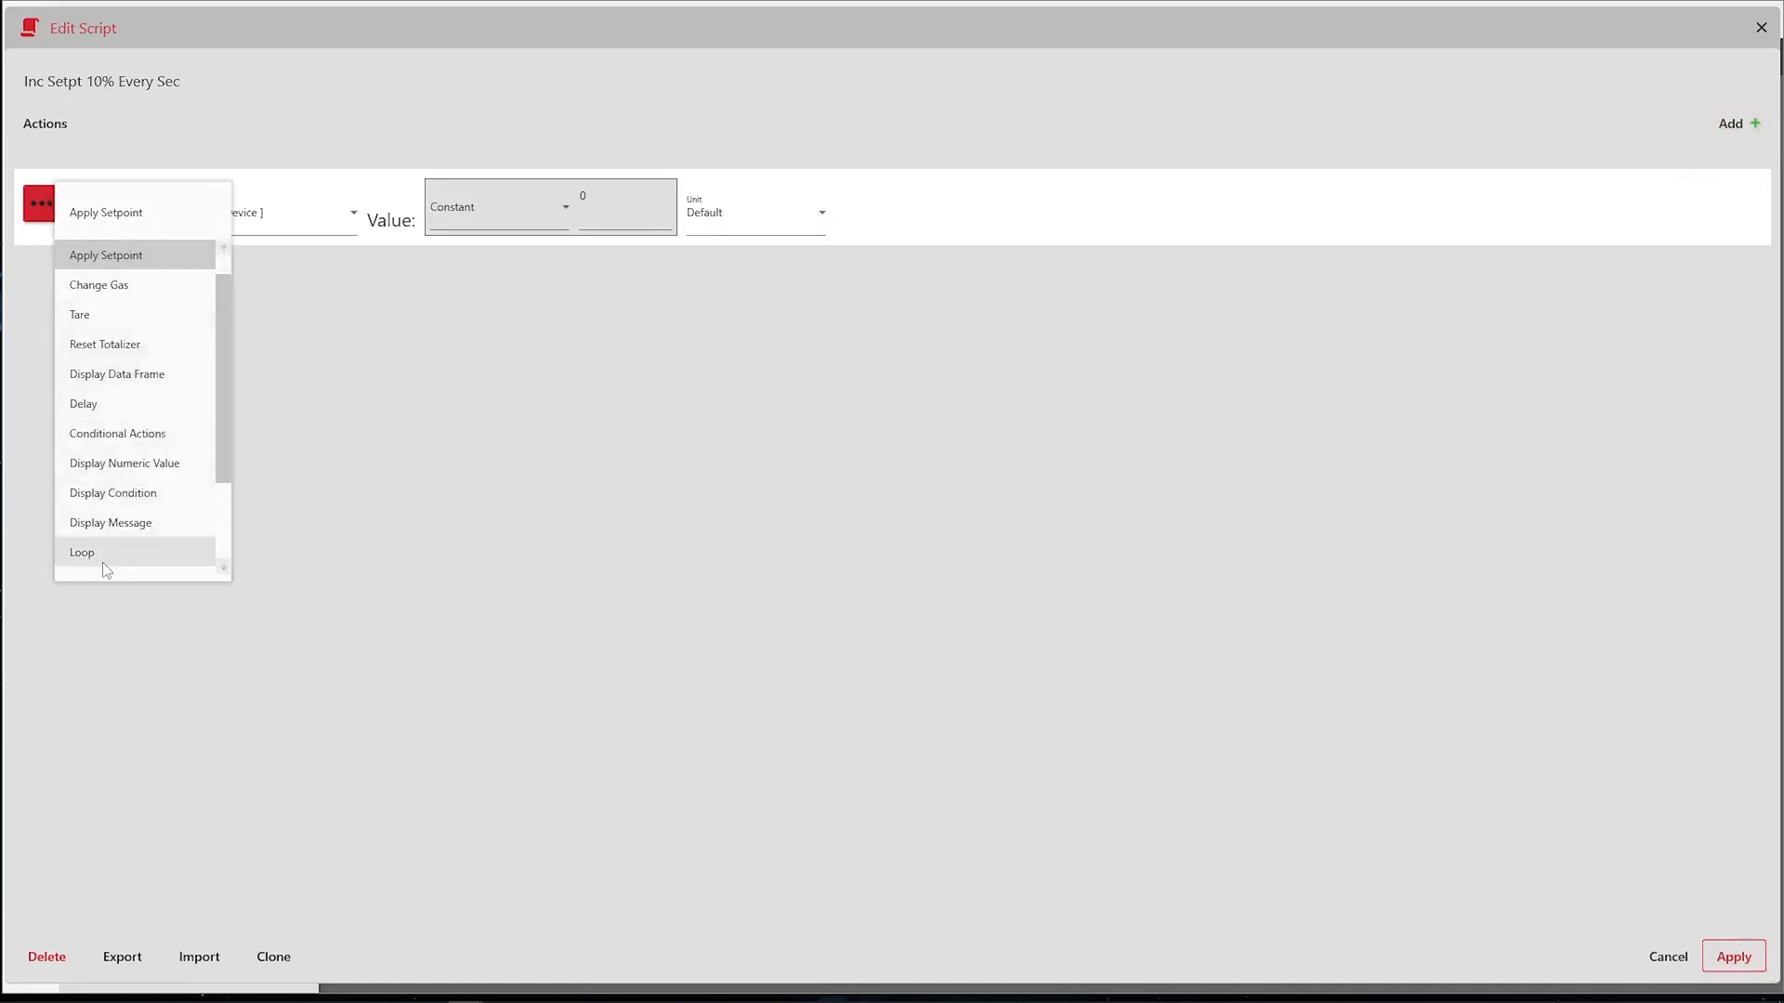
- Make the action a conditional Loop comparing MC-5SLPM-D Mass Flow Setpoint in % against 99
left_click(81, 551)
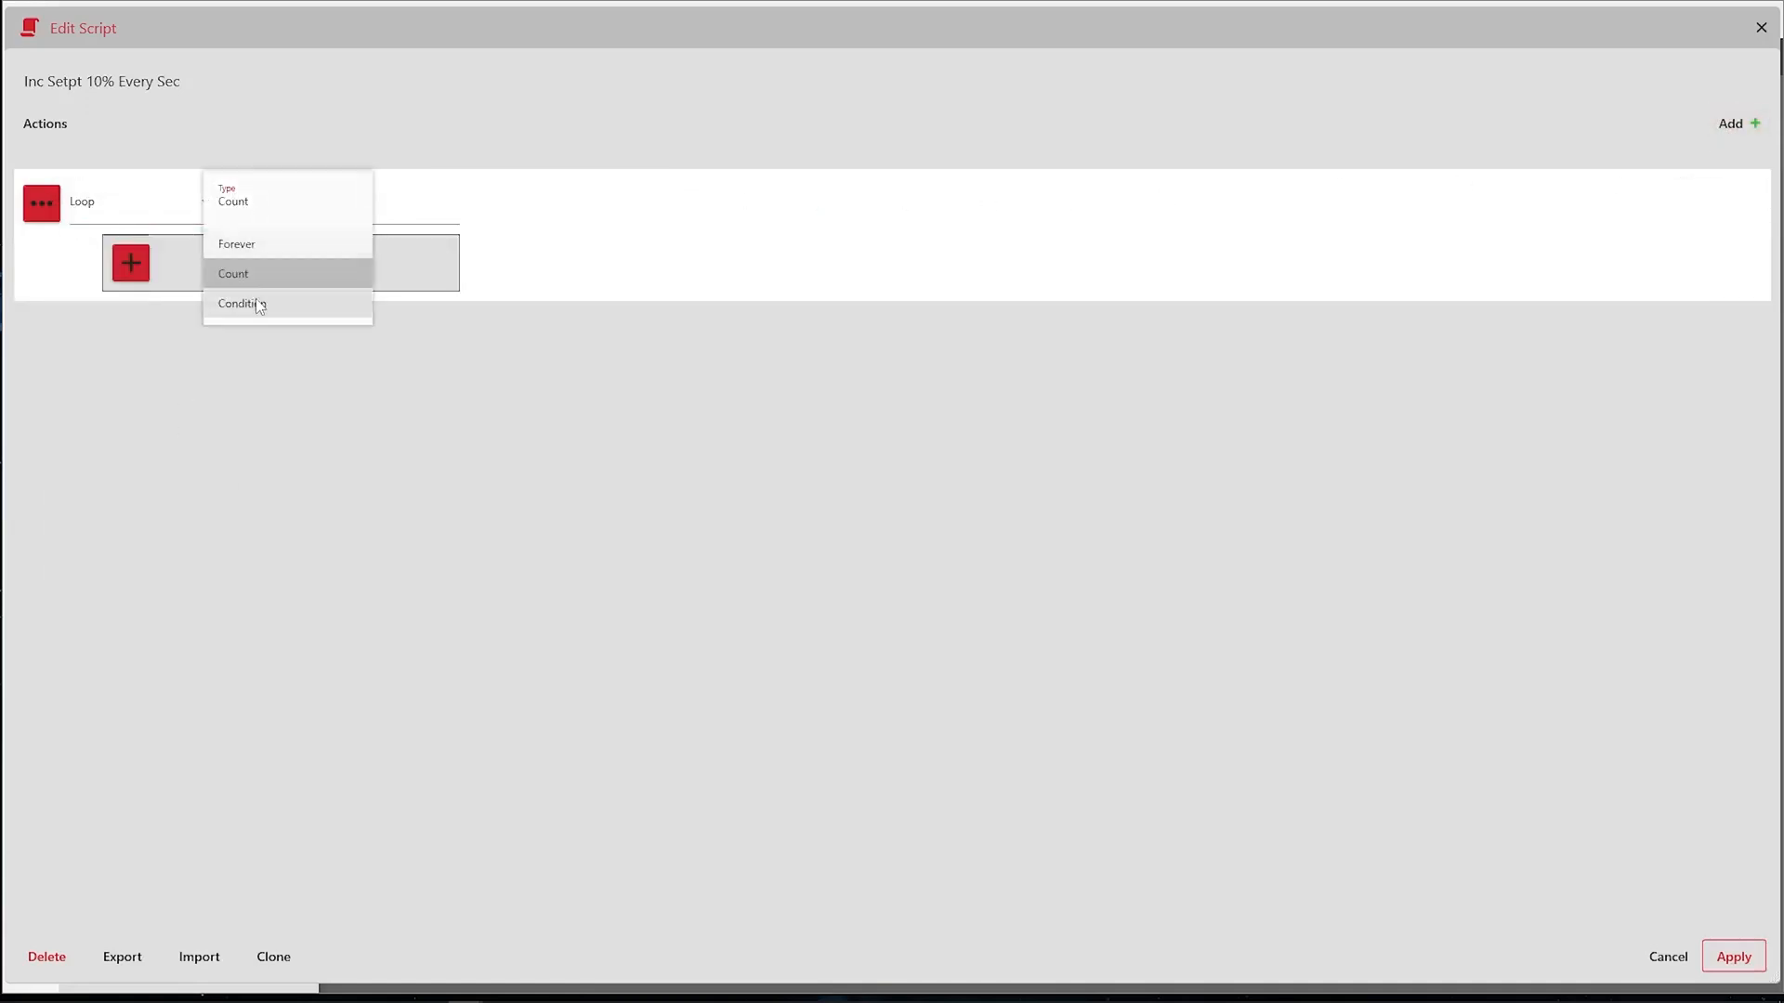
left_click(240, 303)
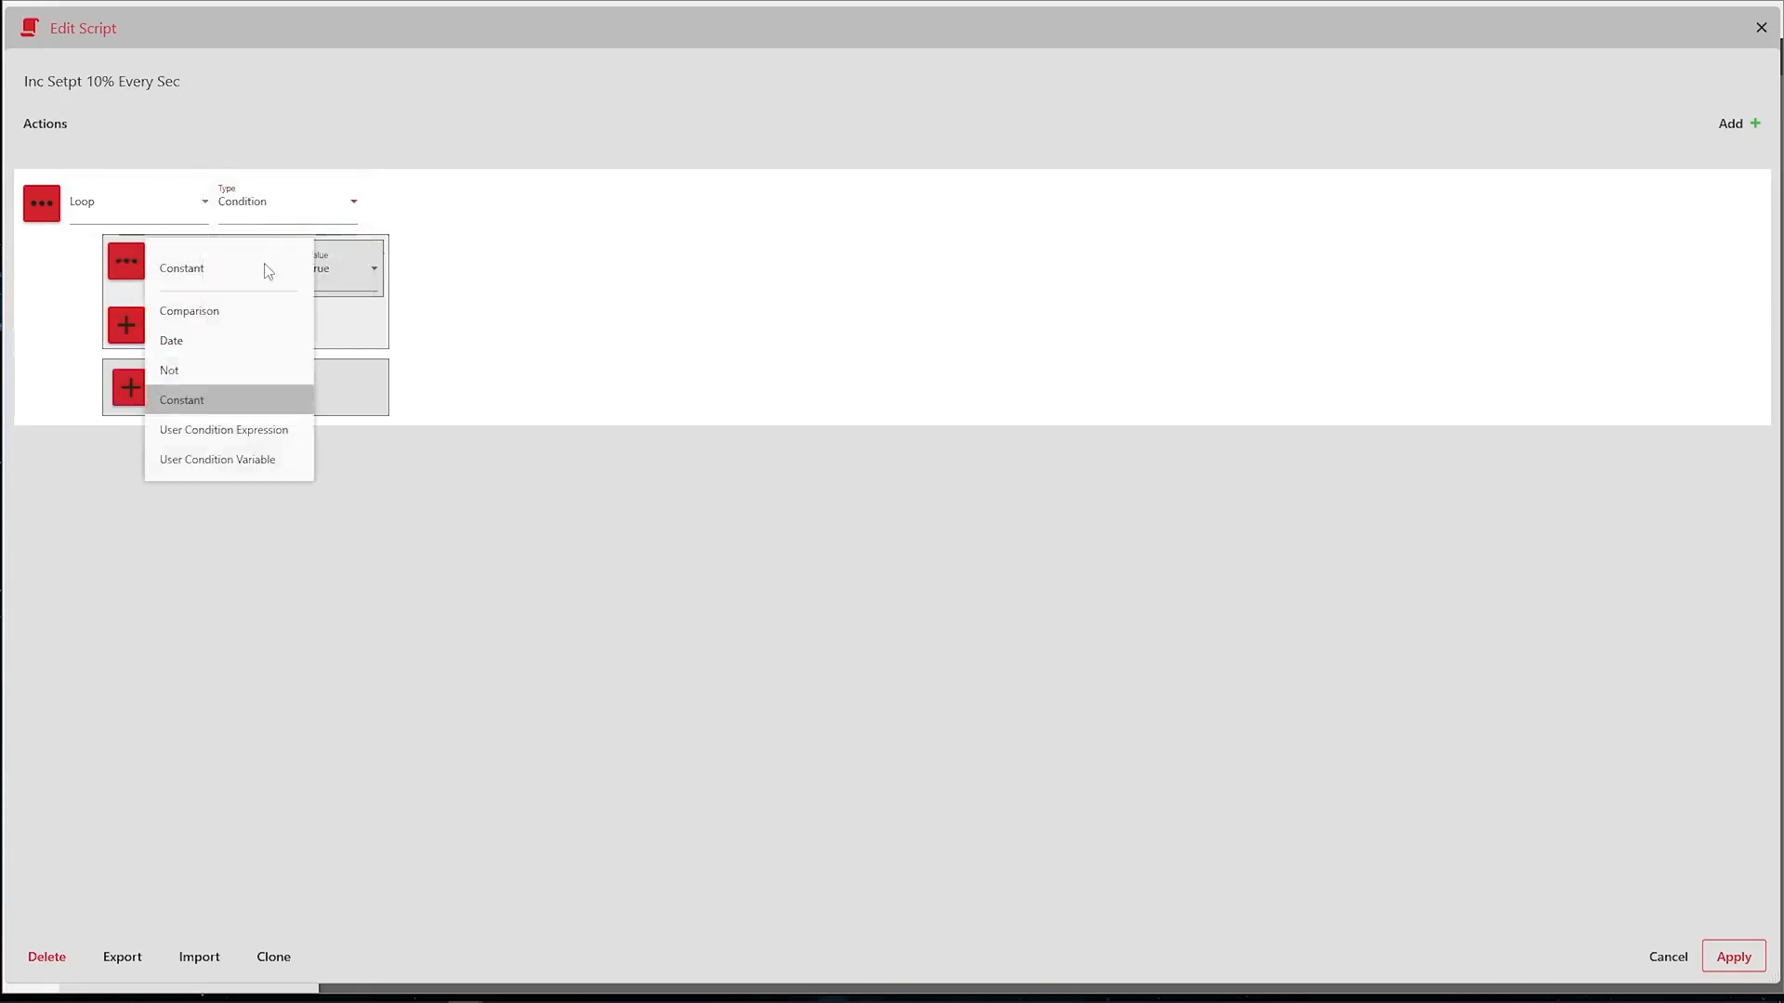
left_click(190, 310)
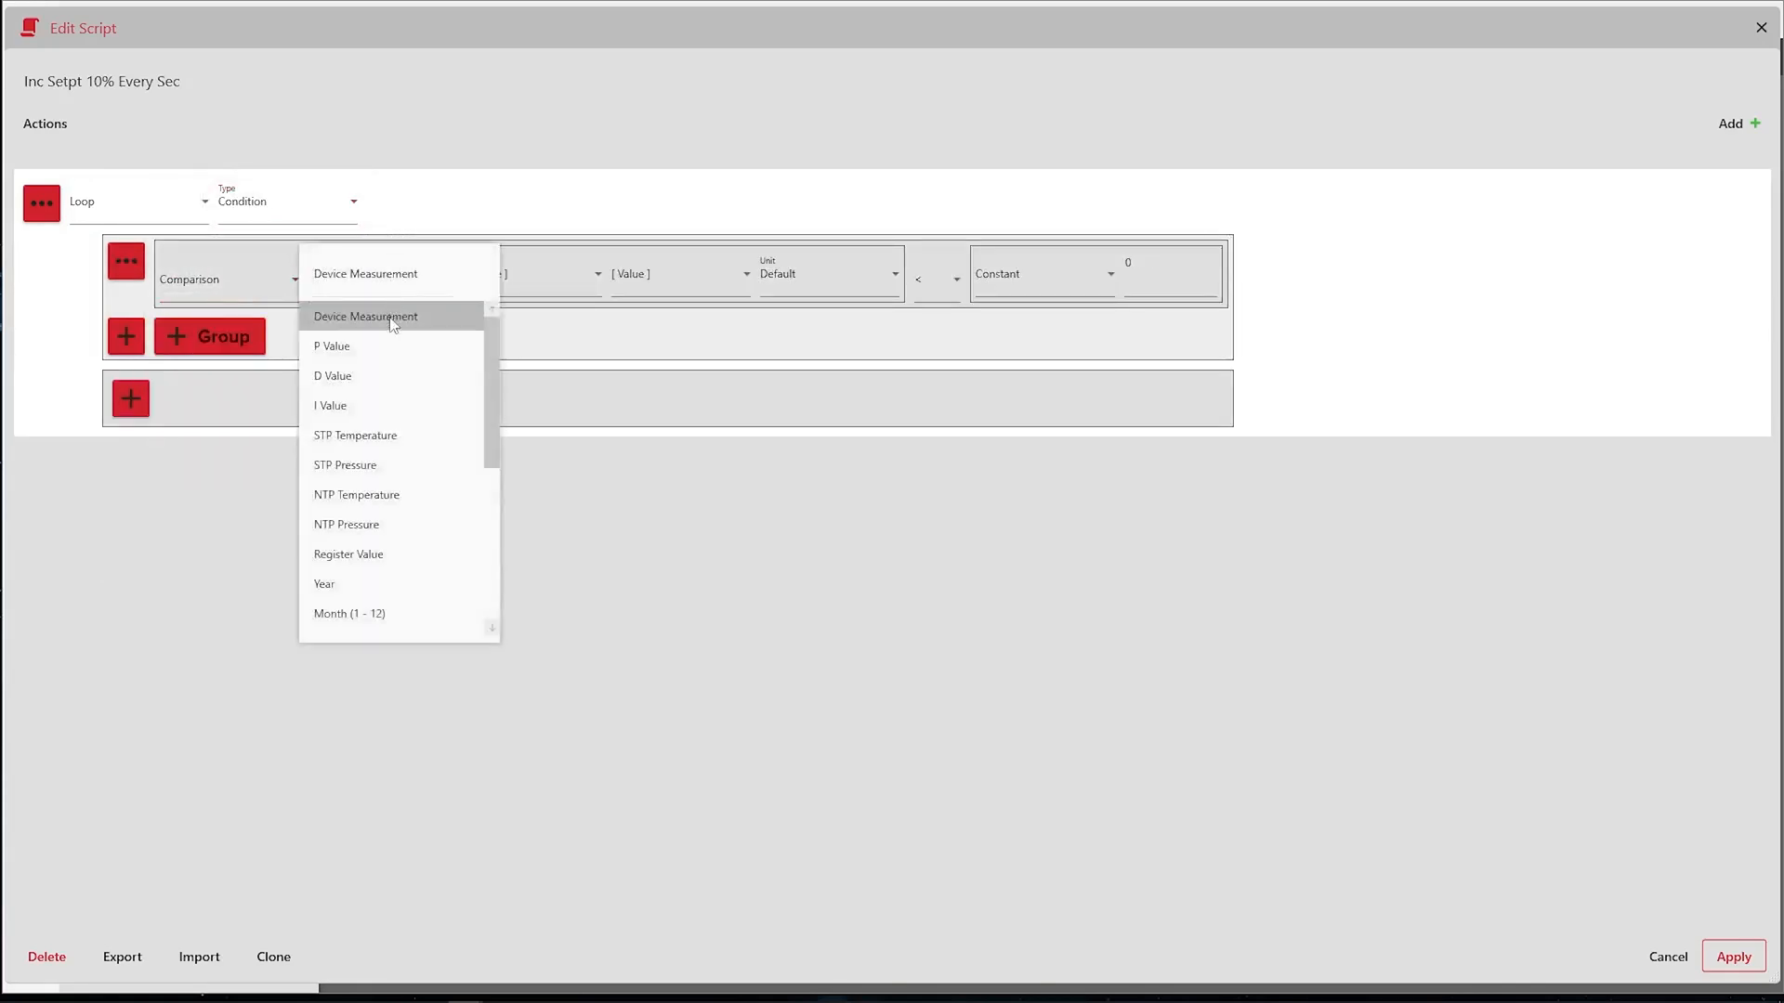
left_click(366, 316)
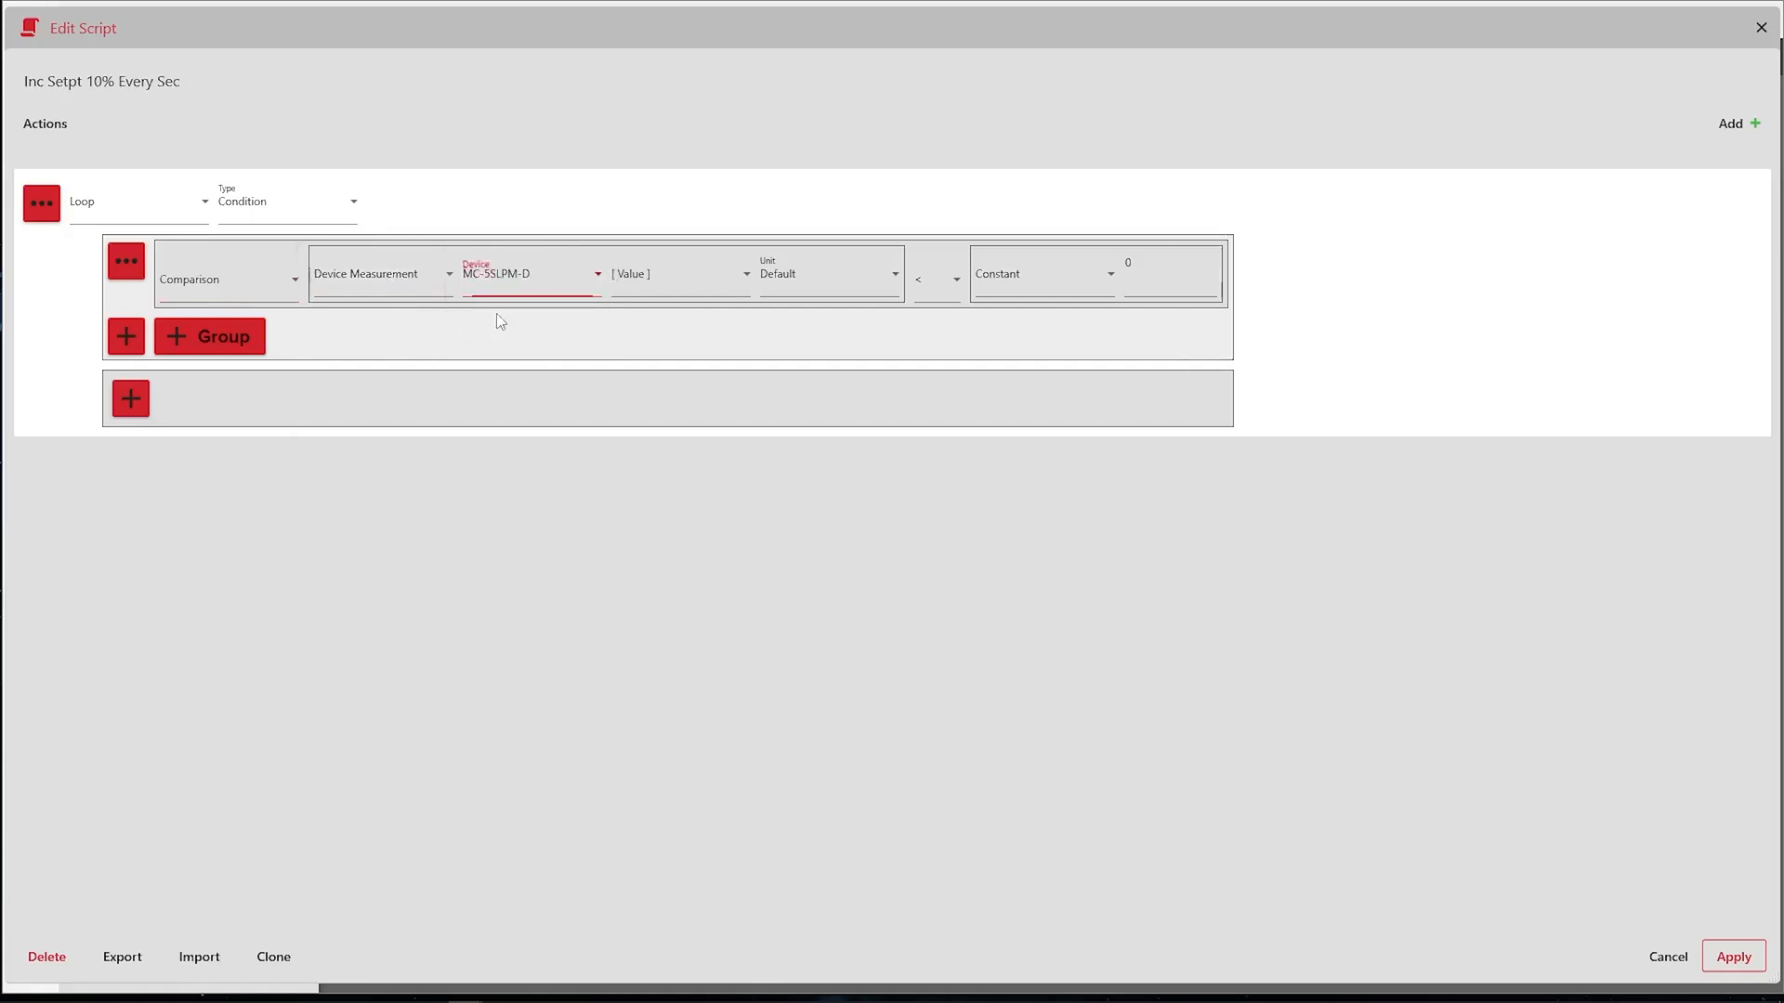
left_click(676, 273)
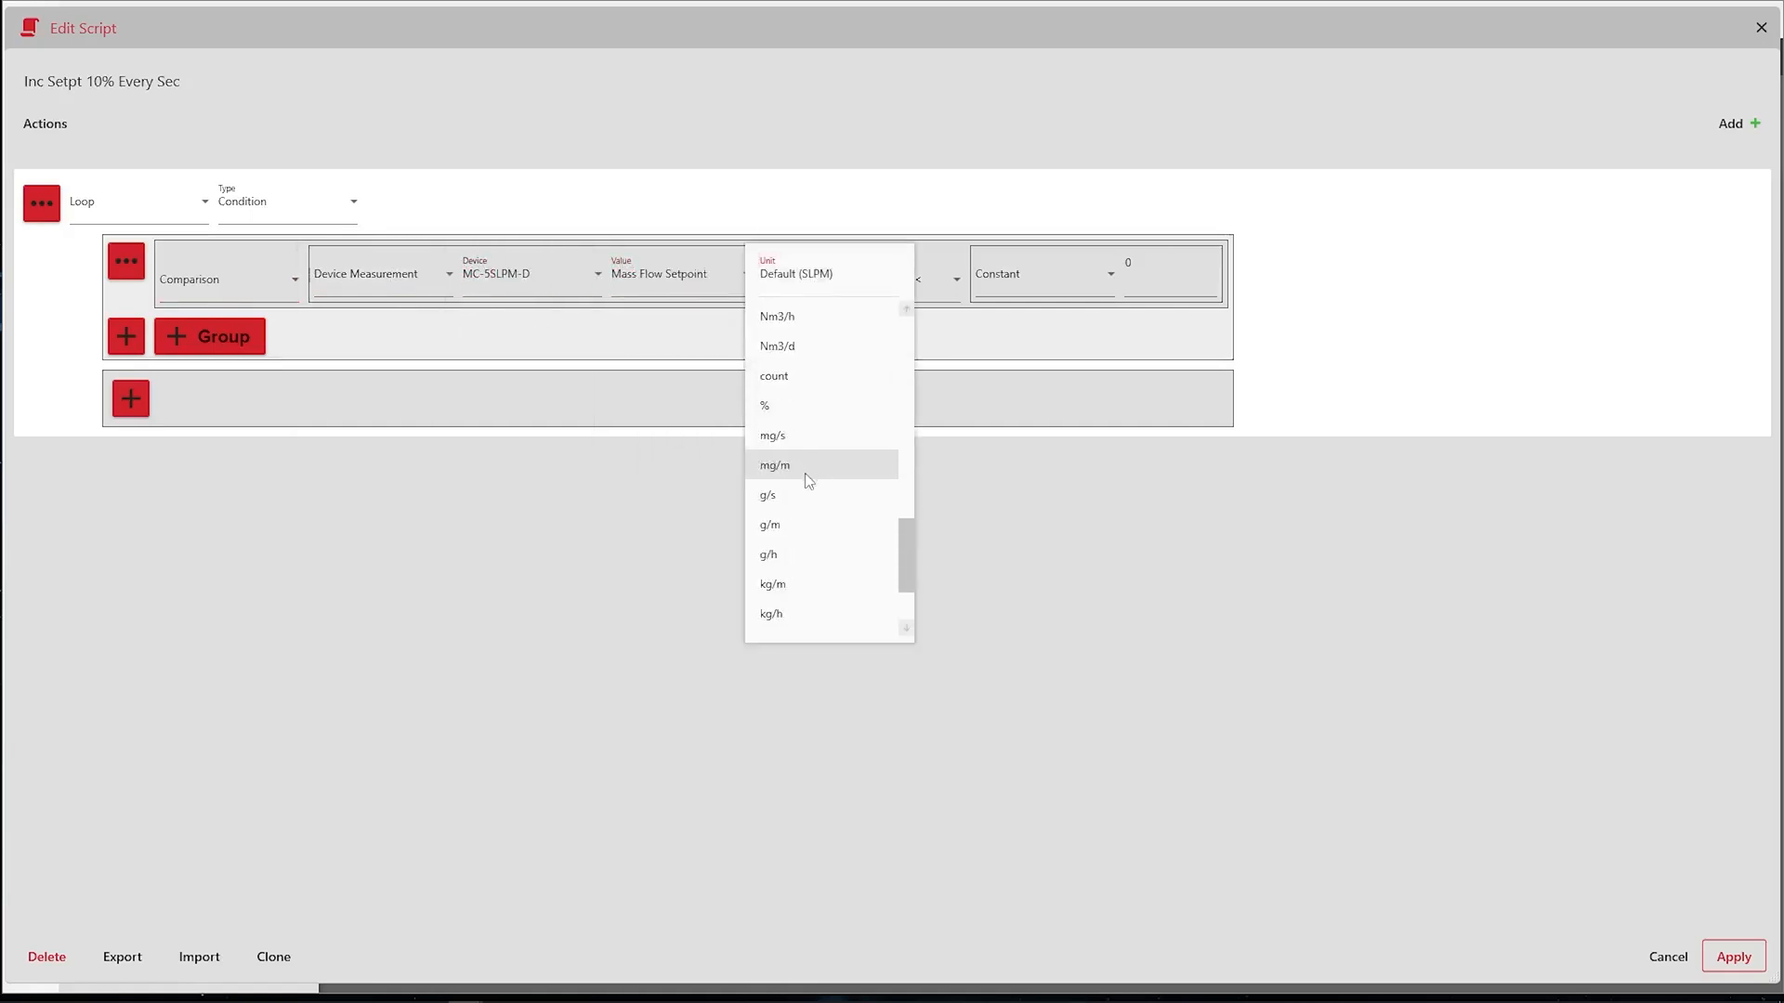
left_click(764, 405)
type("99")
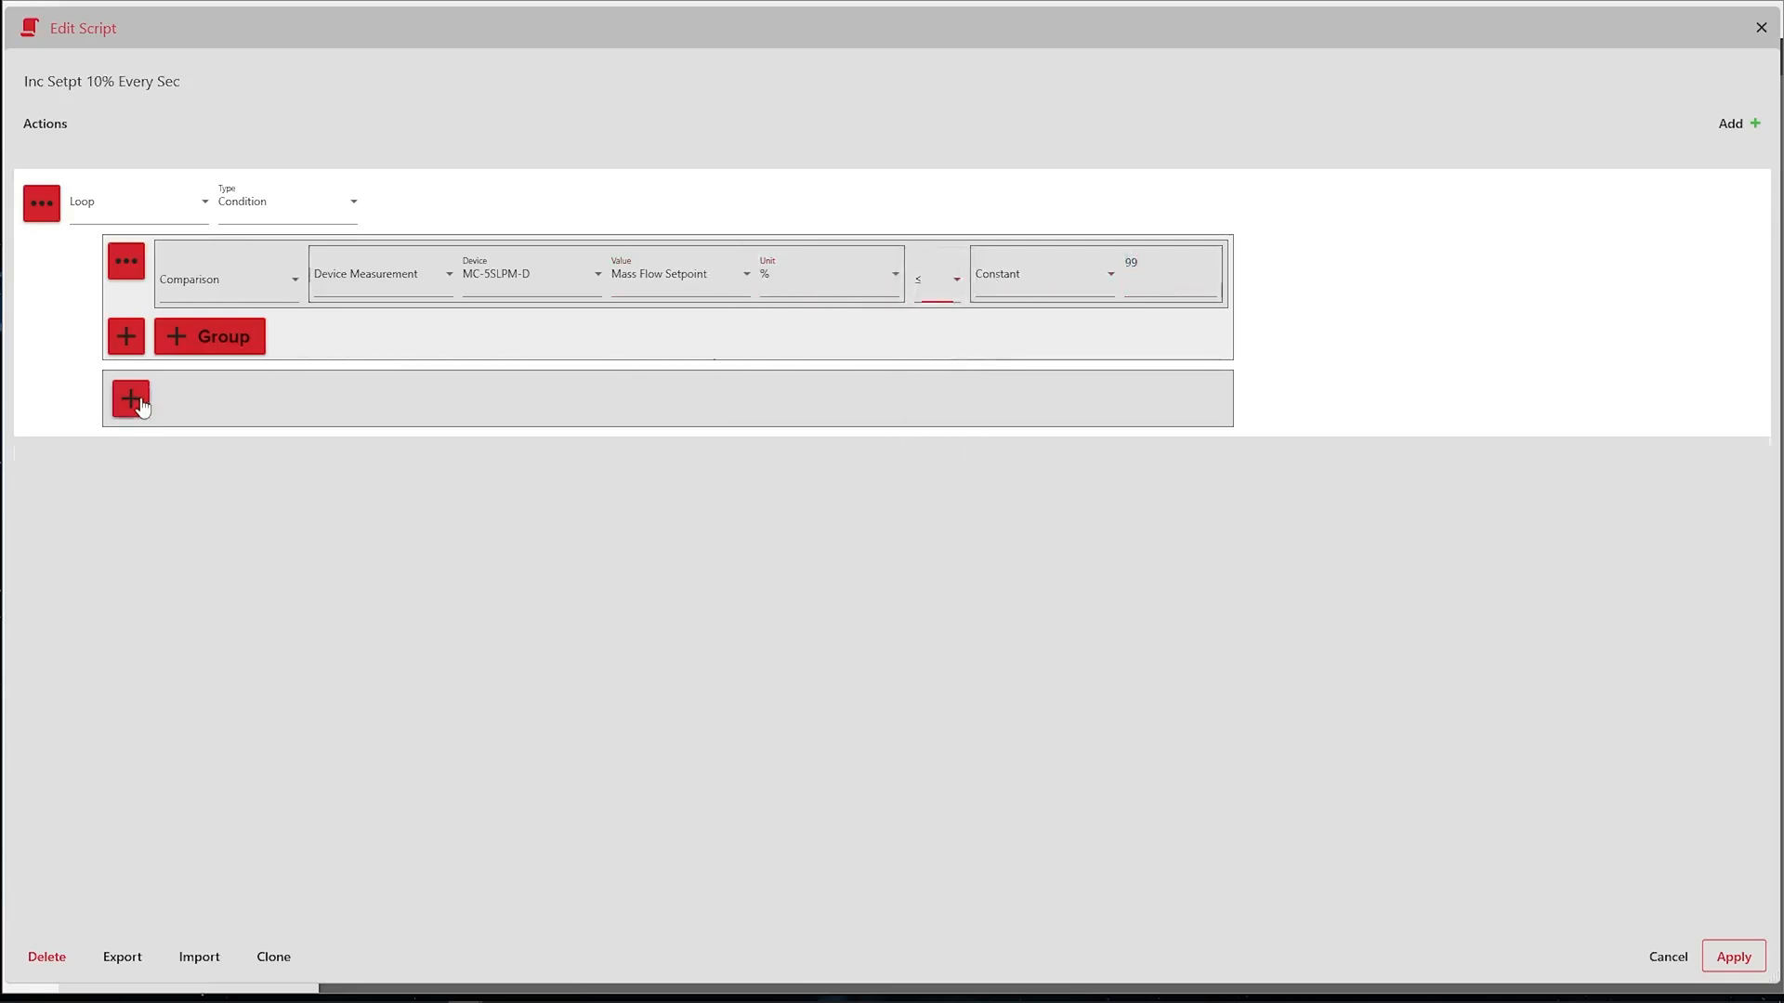
- Add an Apply Setpoint inside the loop equal to MC-5SLPM-D Mass Flow Setpoint % plus 10
left_click(131, 398)
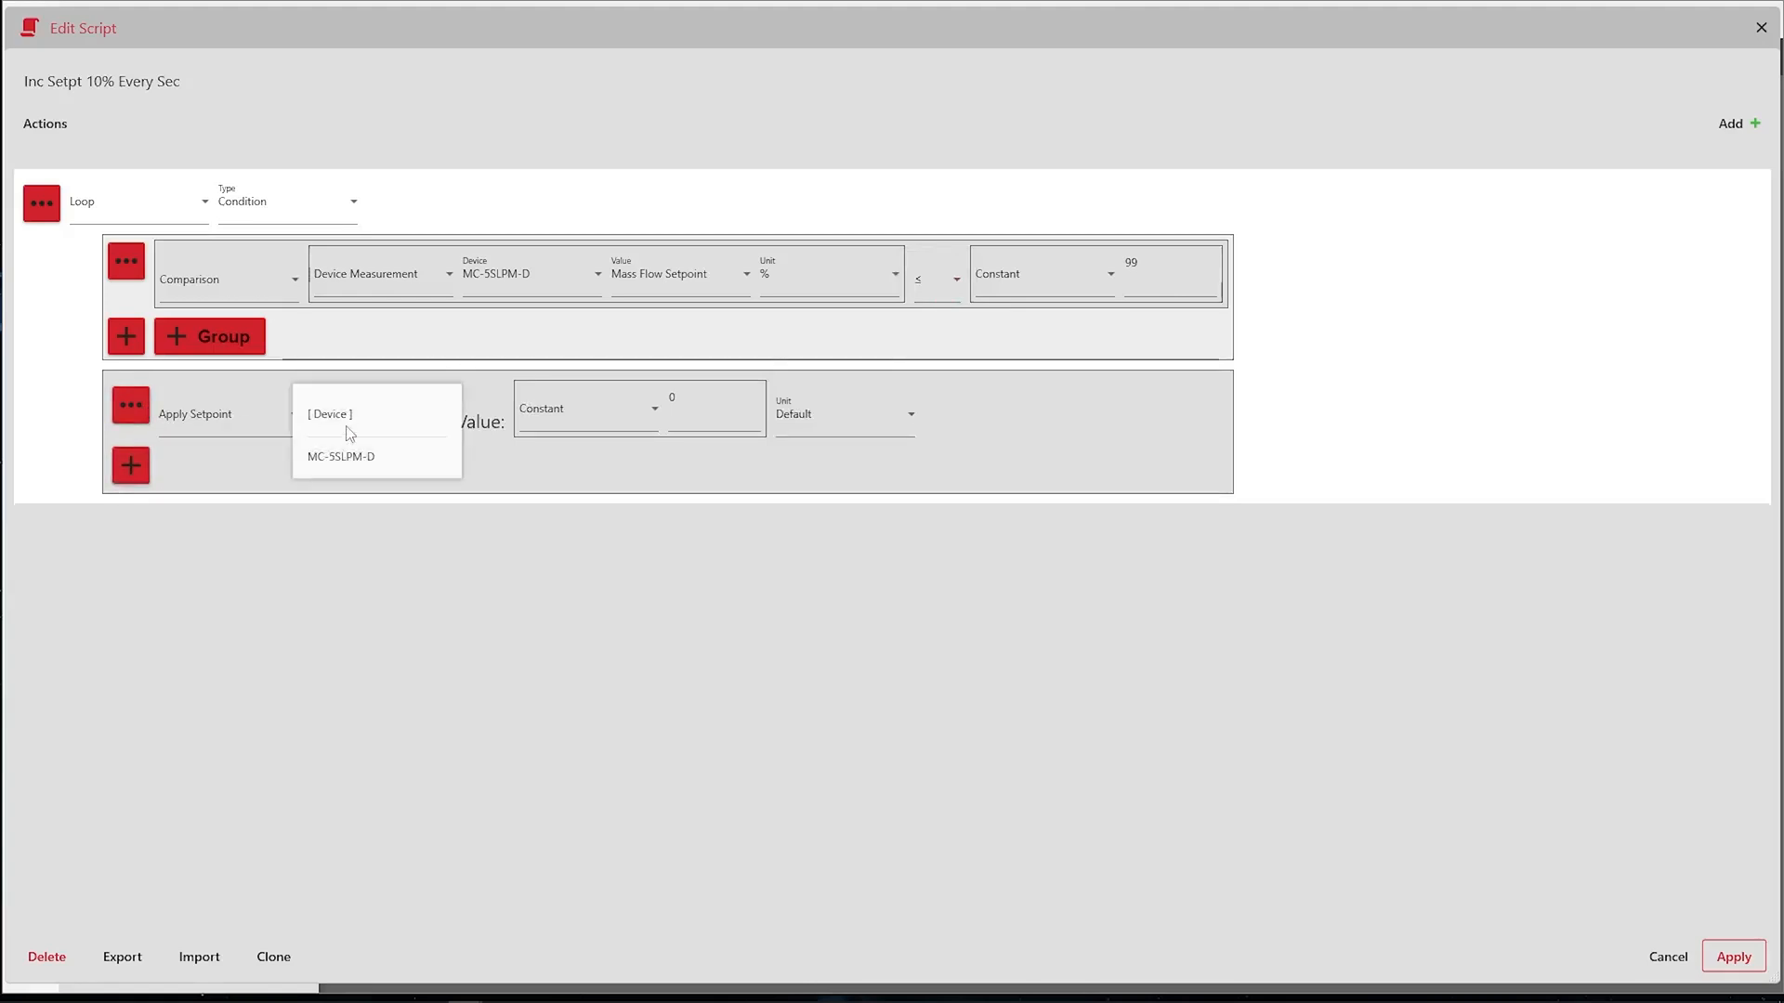
left_click(340, 457)
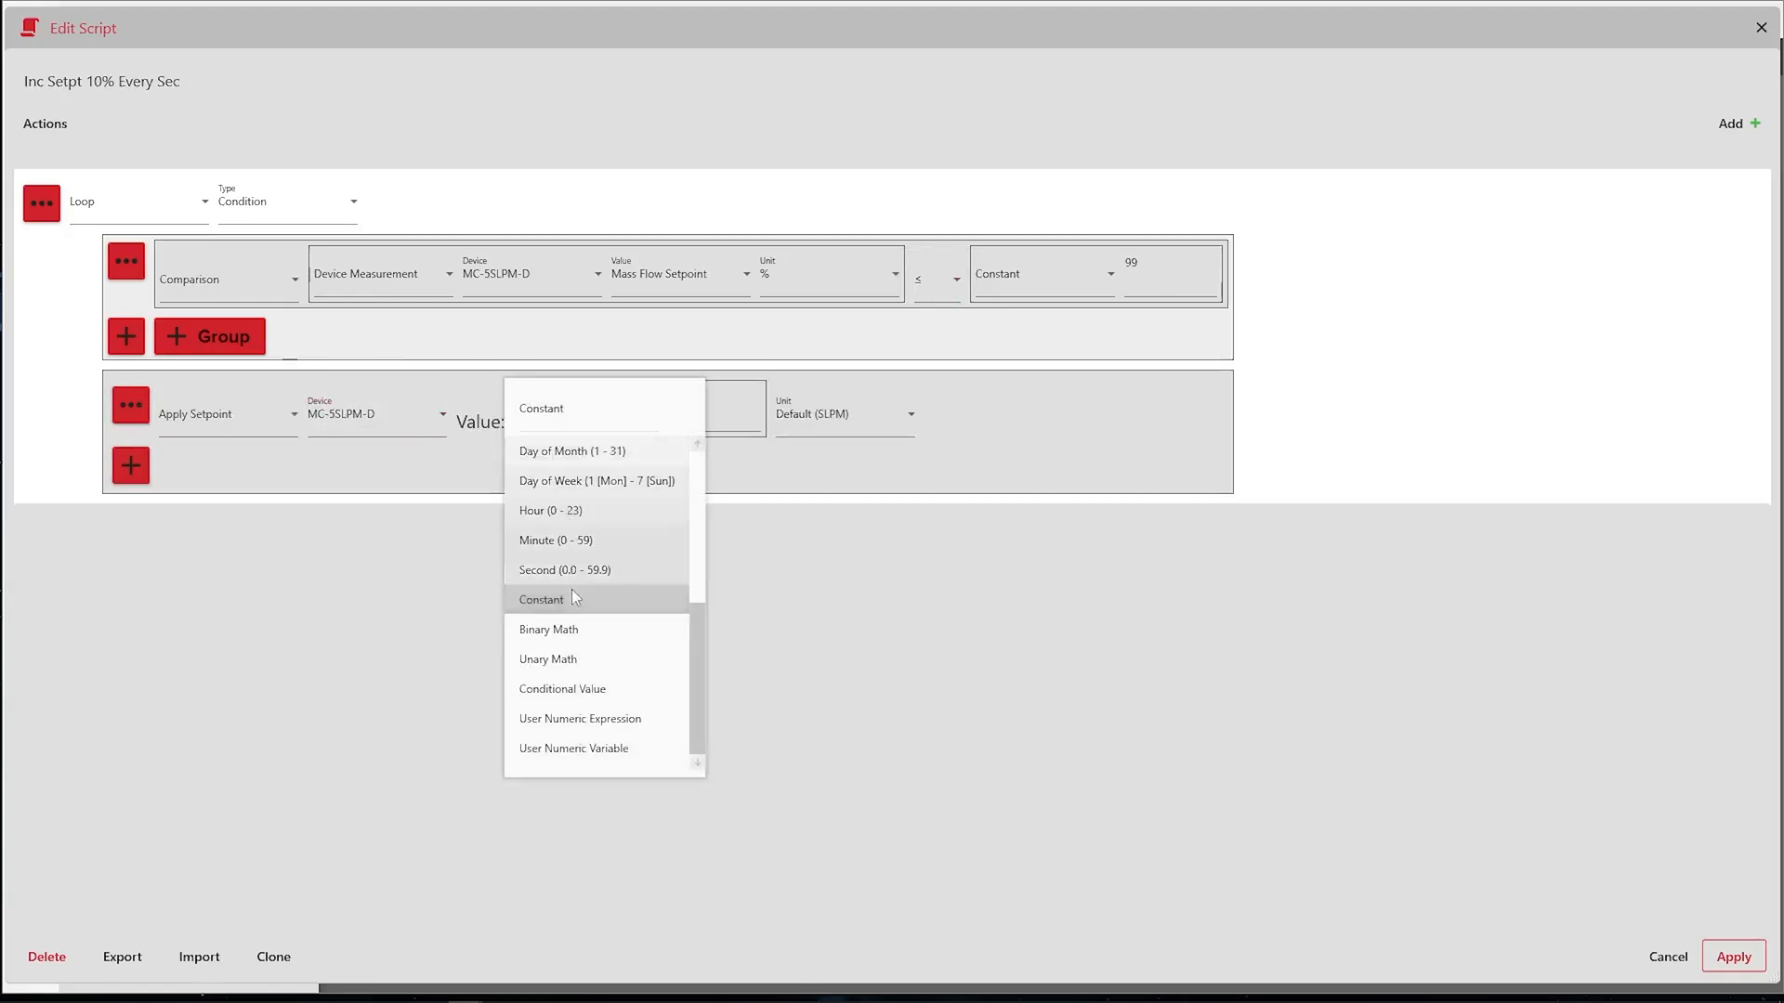
left_click(548, 630)
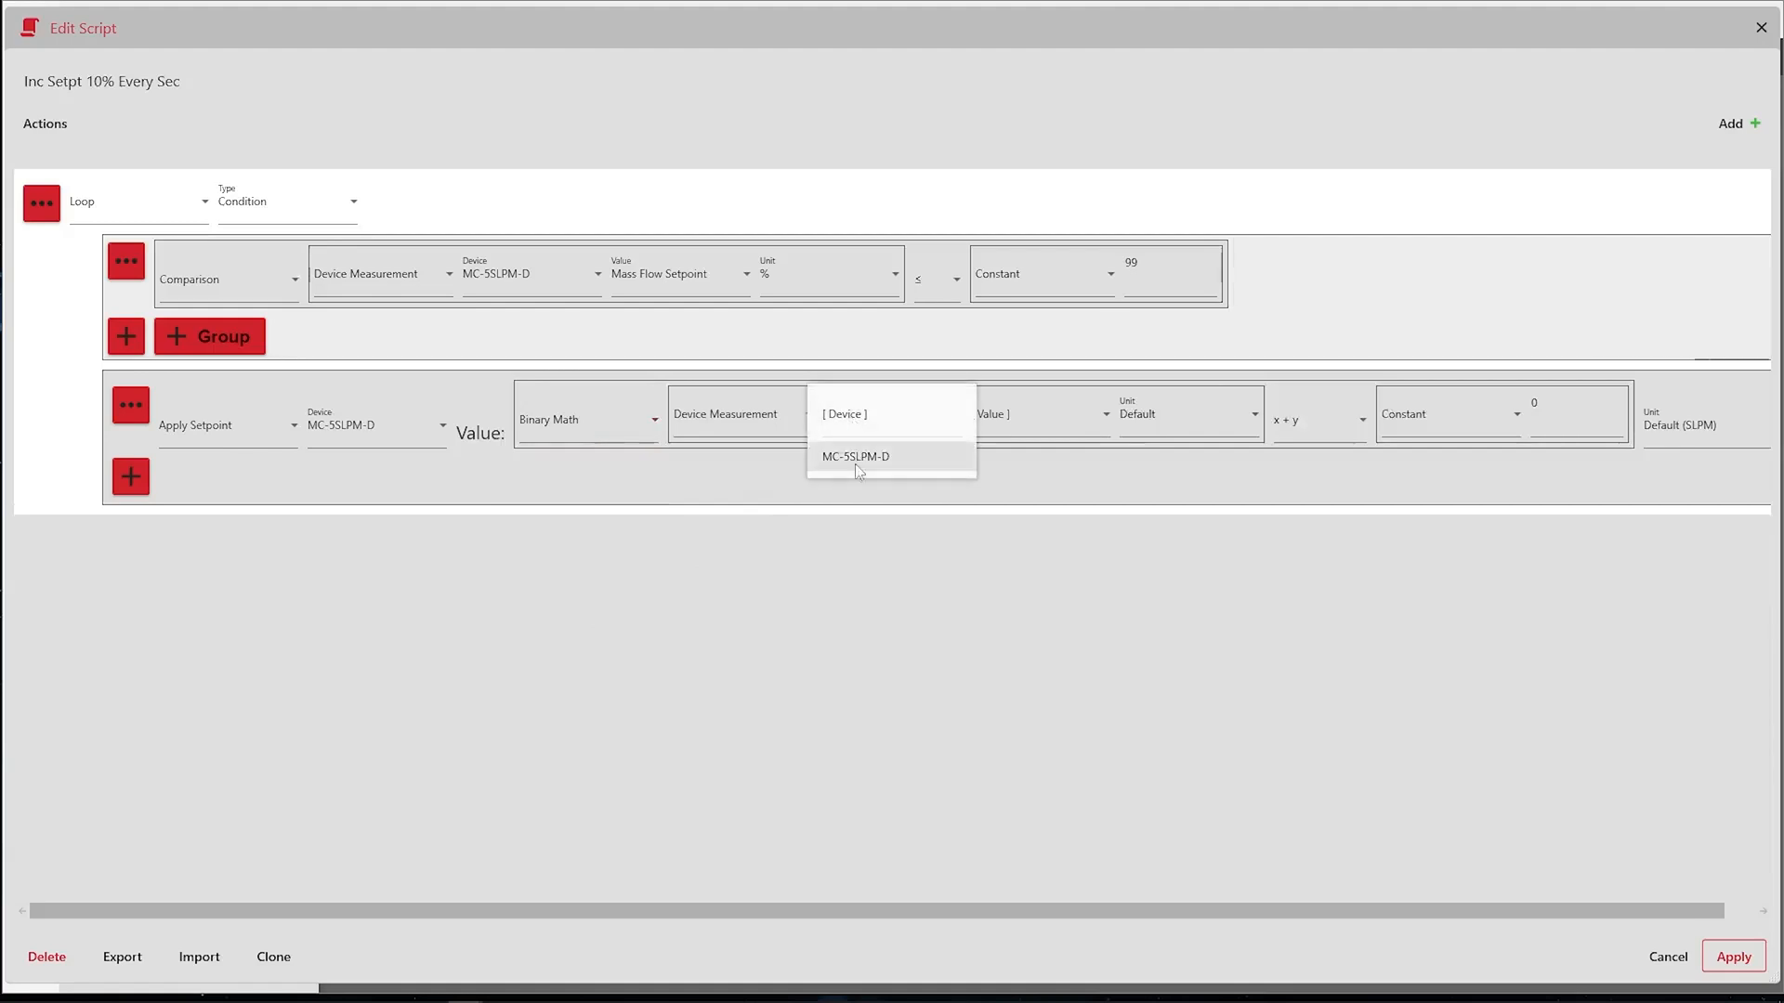
left_click(855, 457)
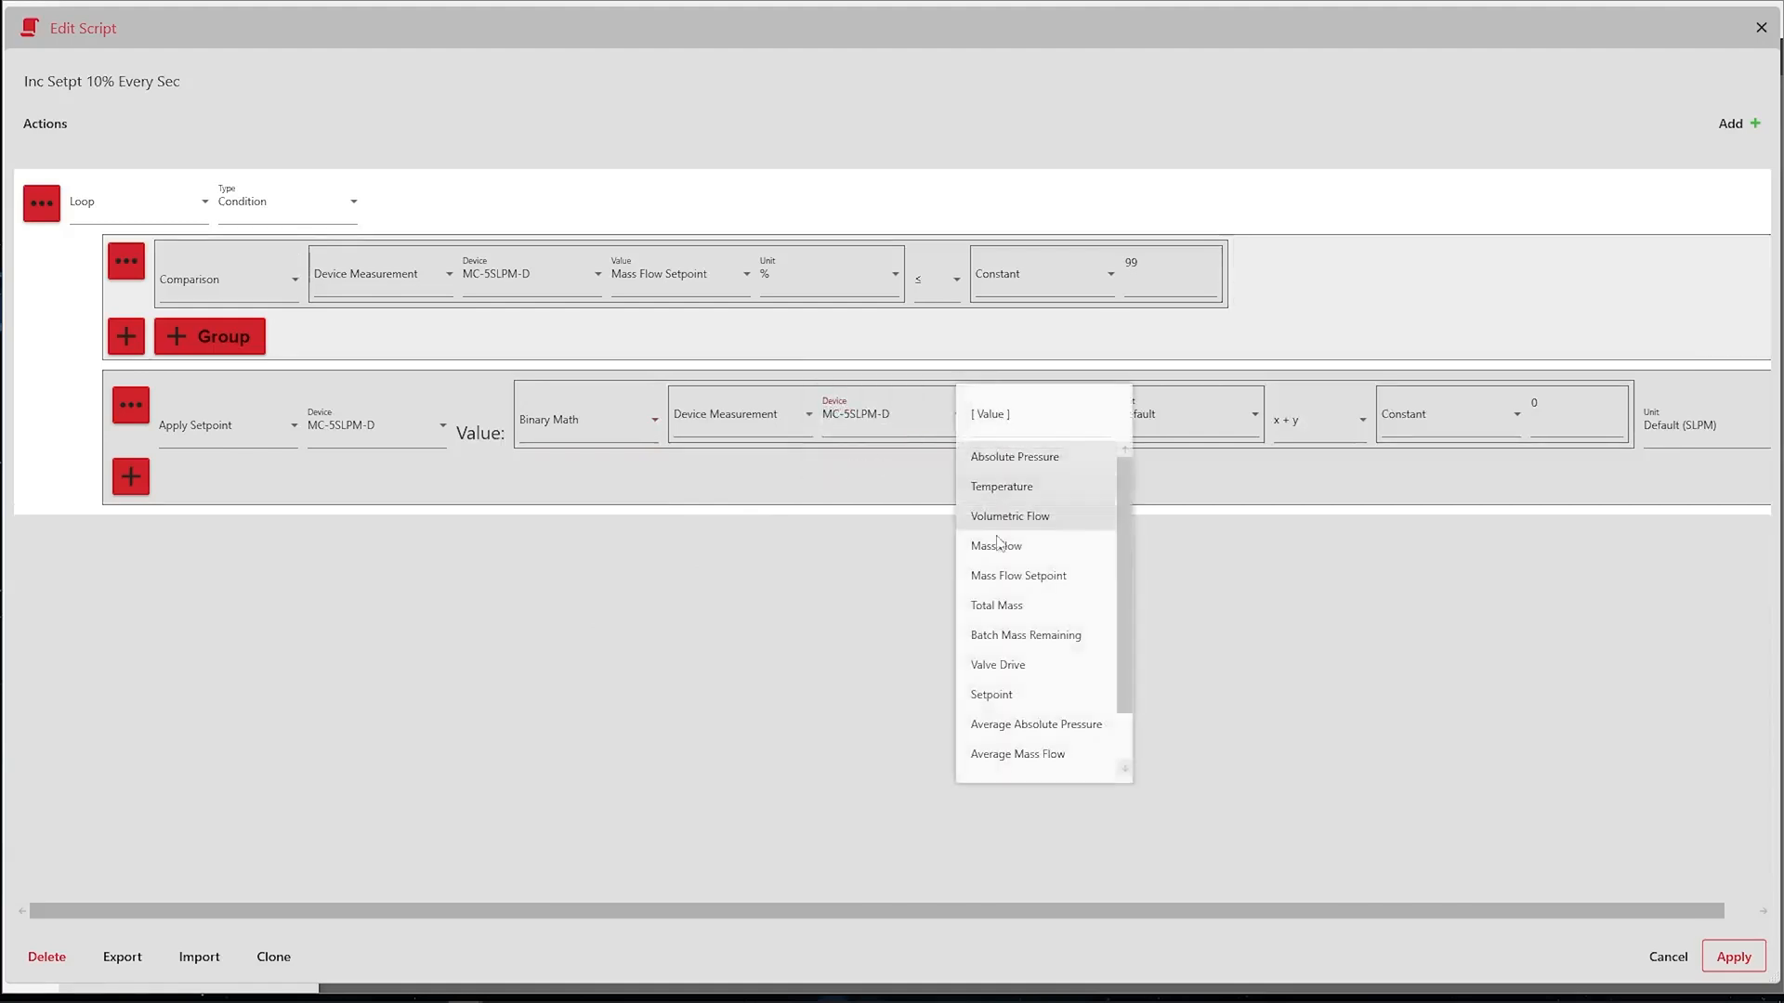
left_click(1017, 574)
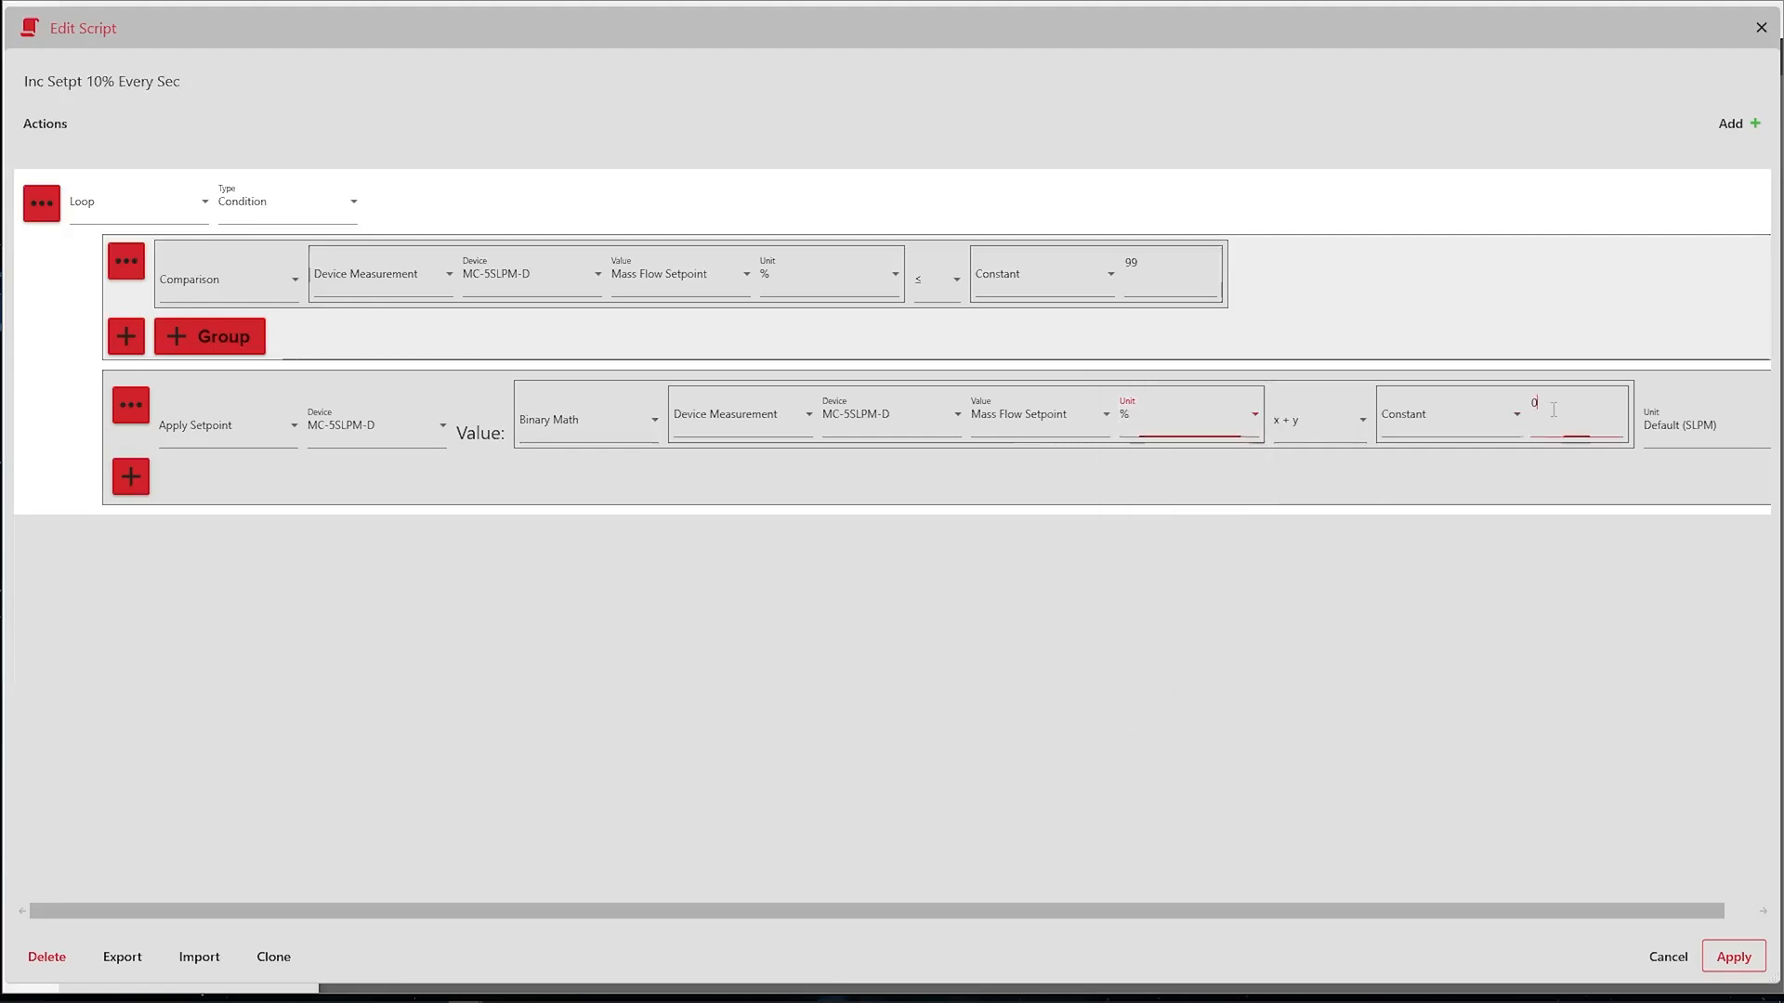
type("10")
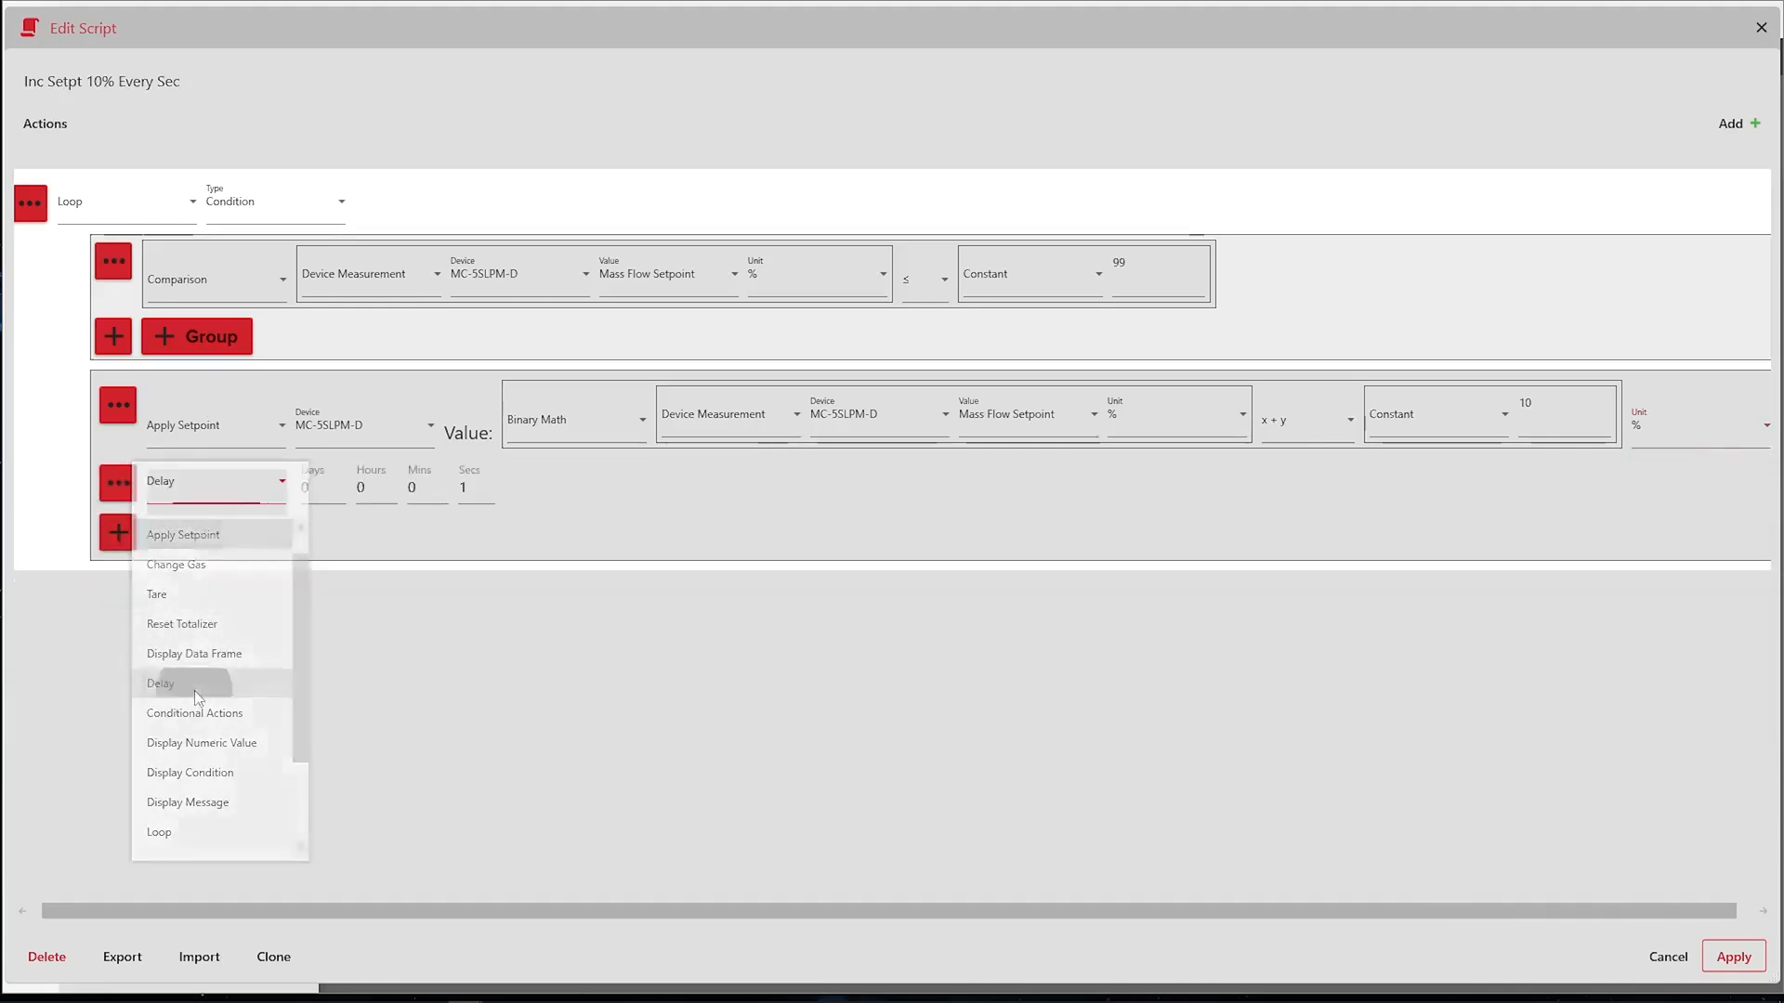
- Add a numeric display in the loop showing the MC-5SLPM-D Mass Flow reading
left_click(182, 535)
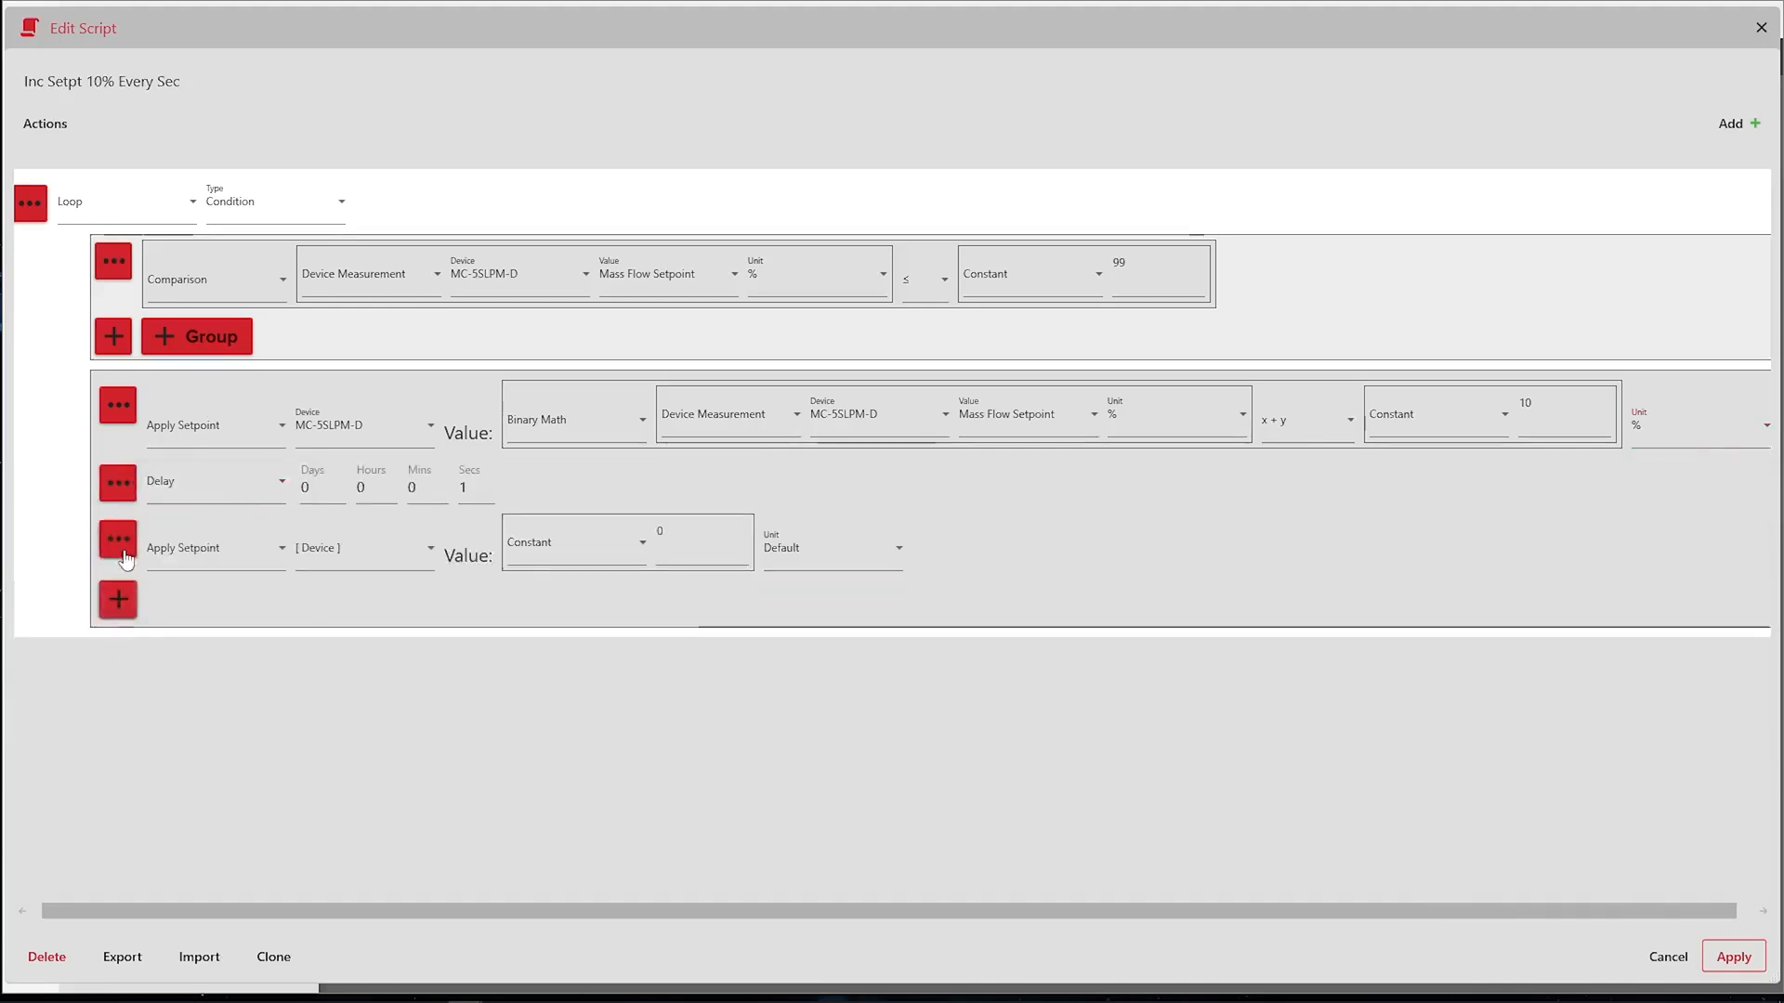
left_click(214, 547)
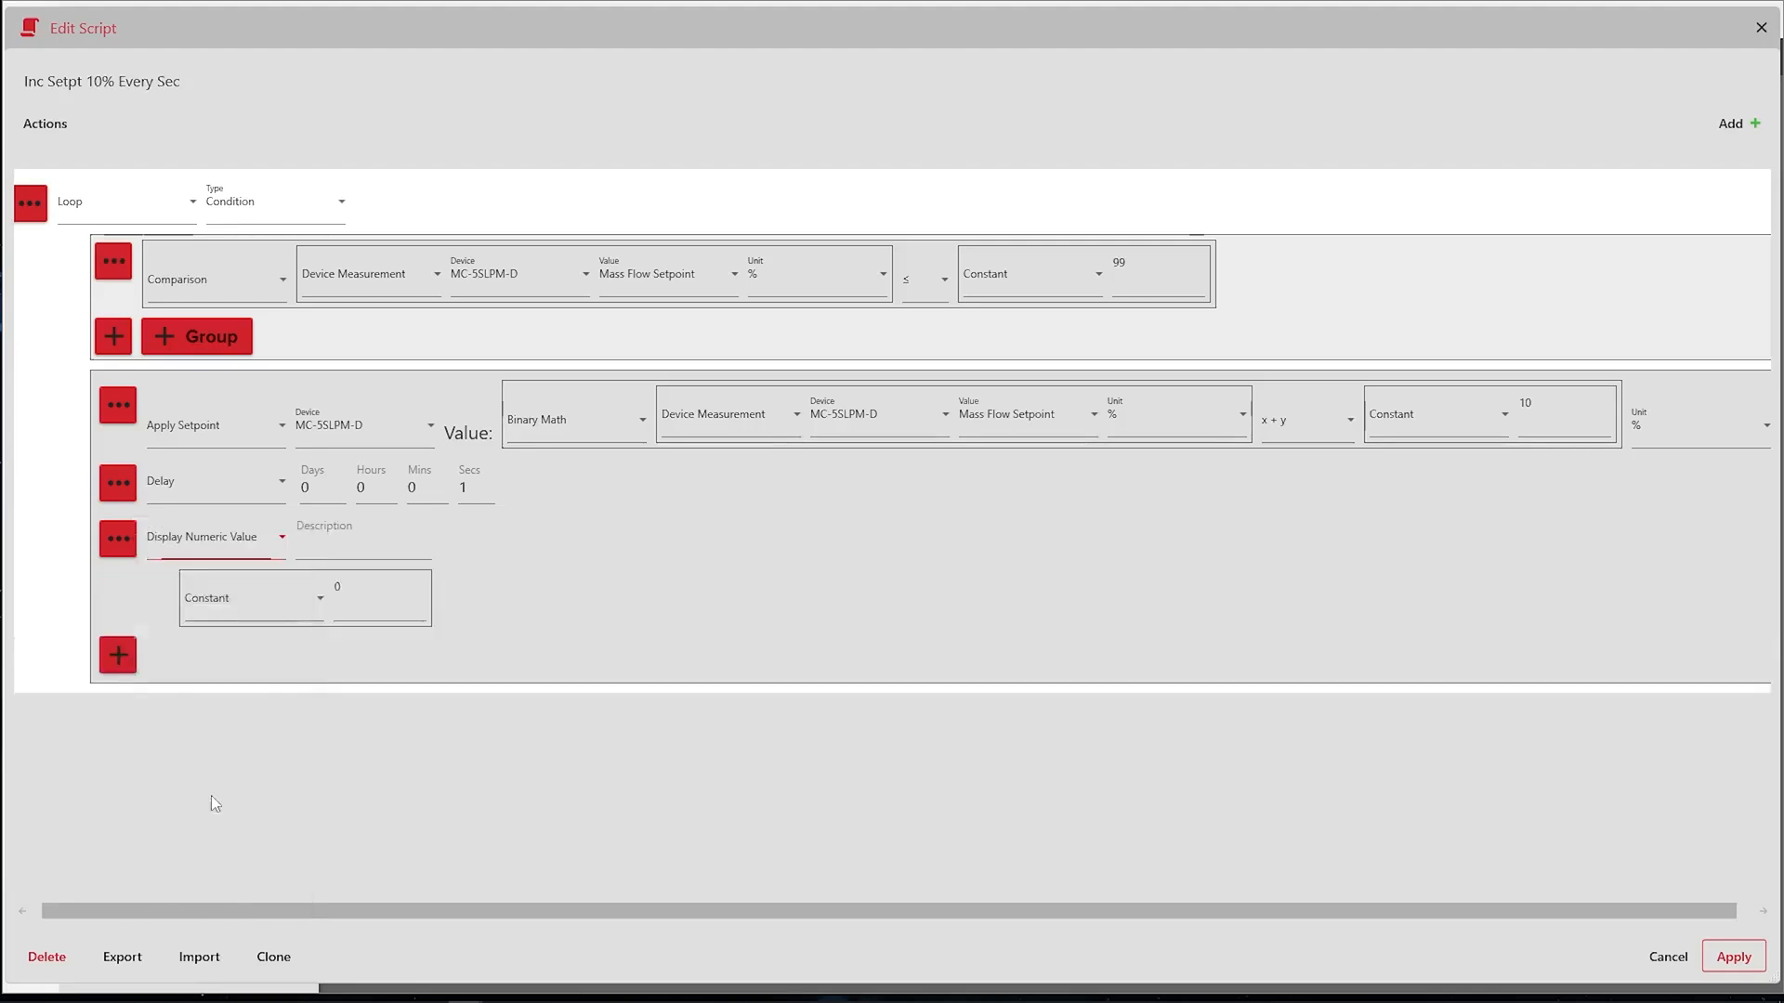
type("Max")
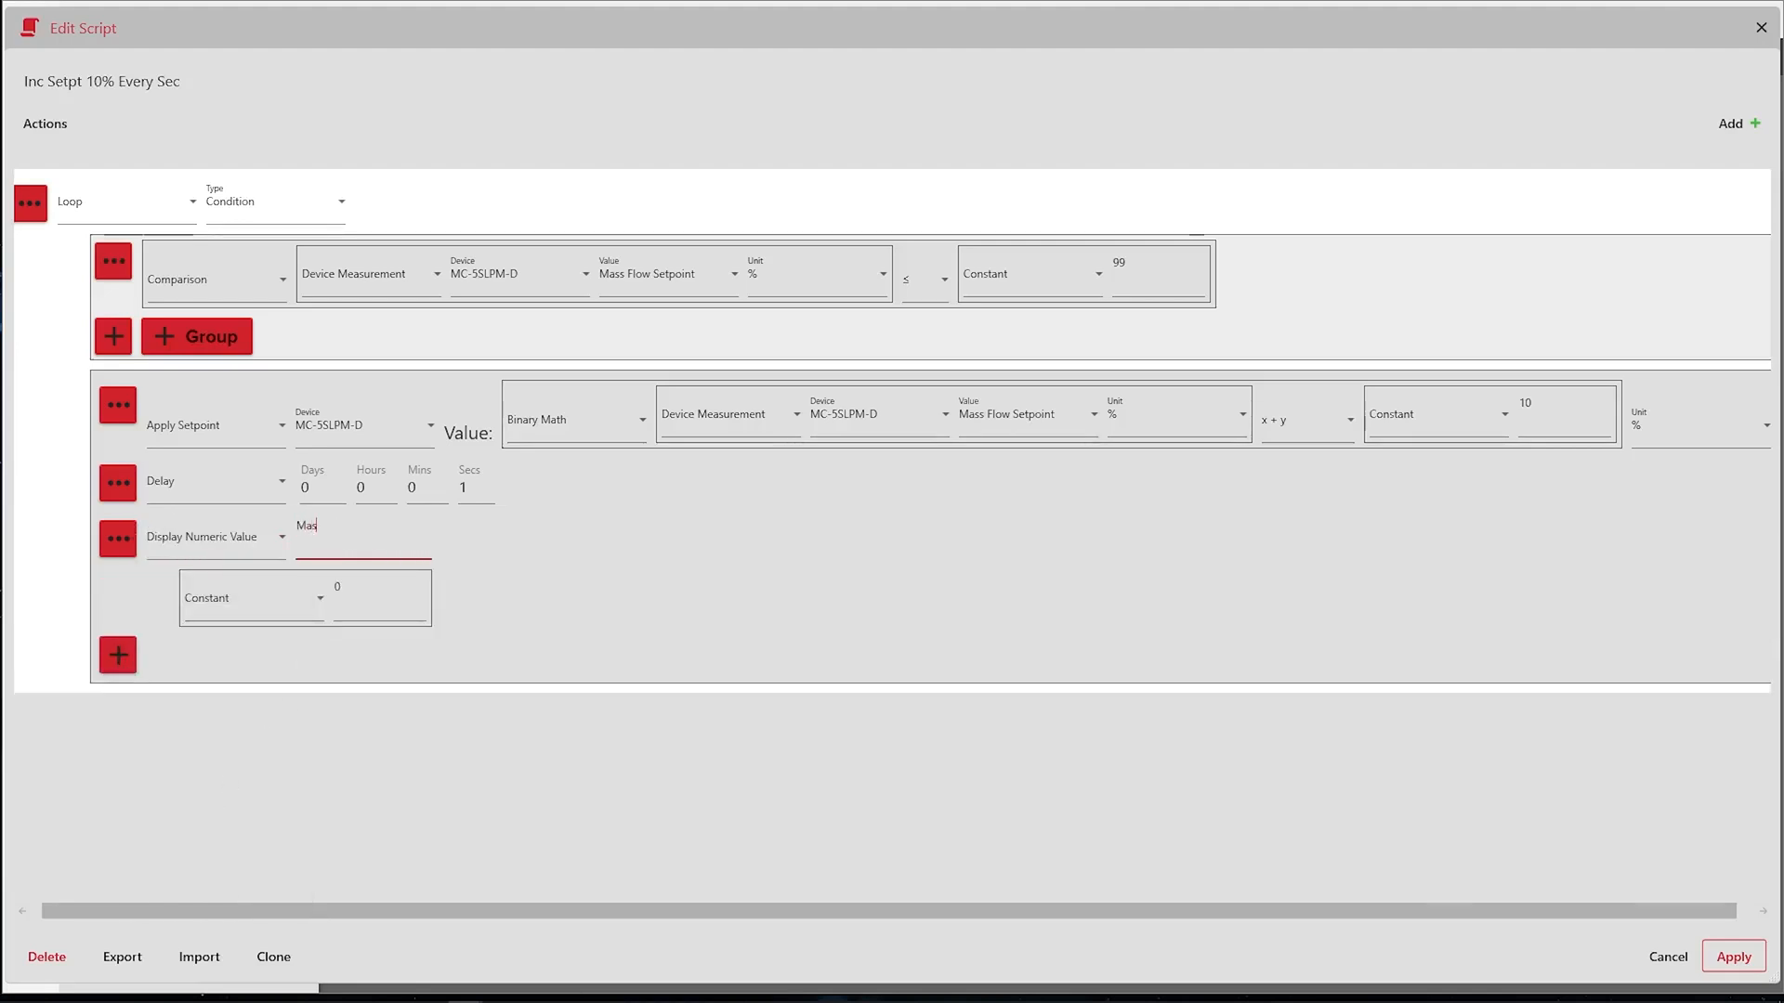
left_click(253, 597)
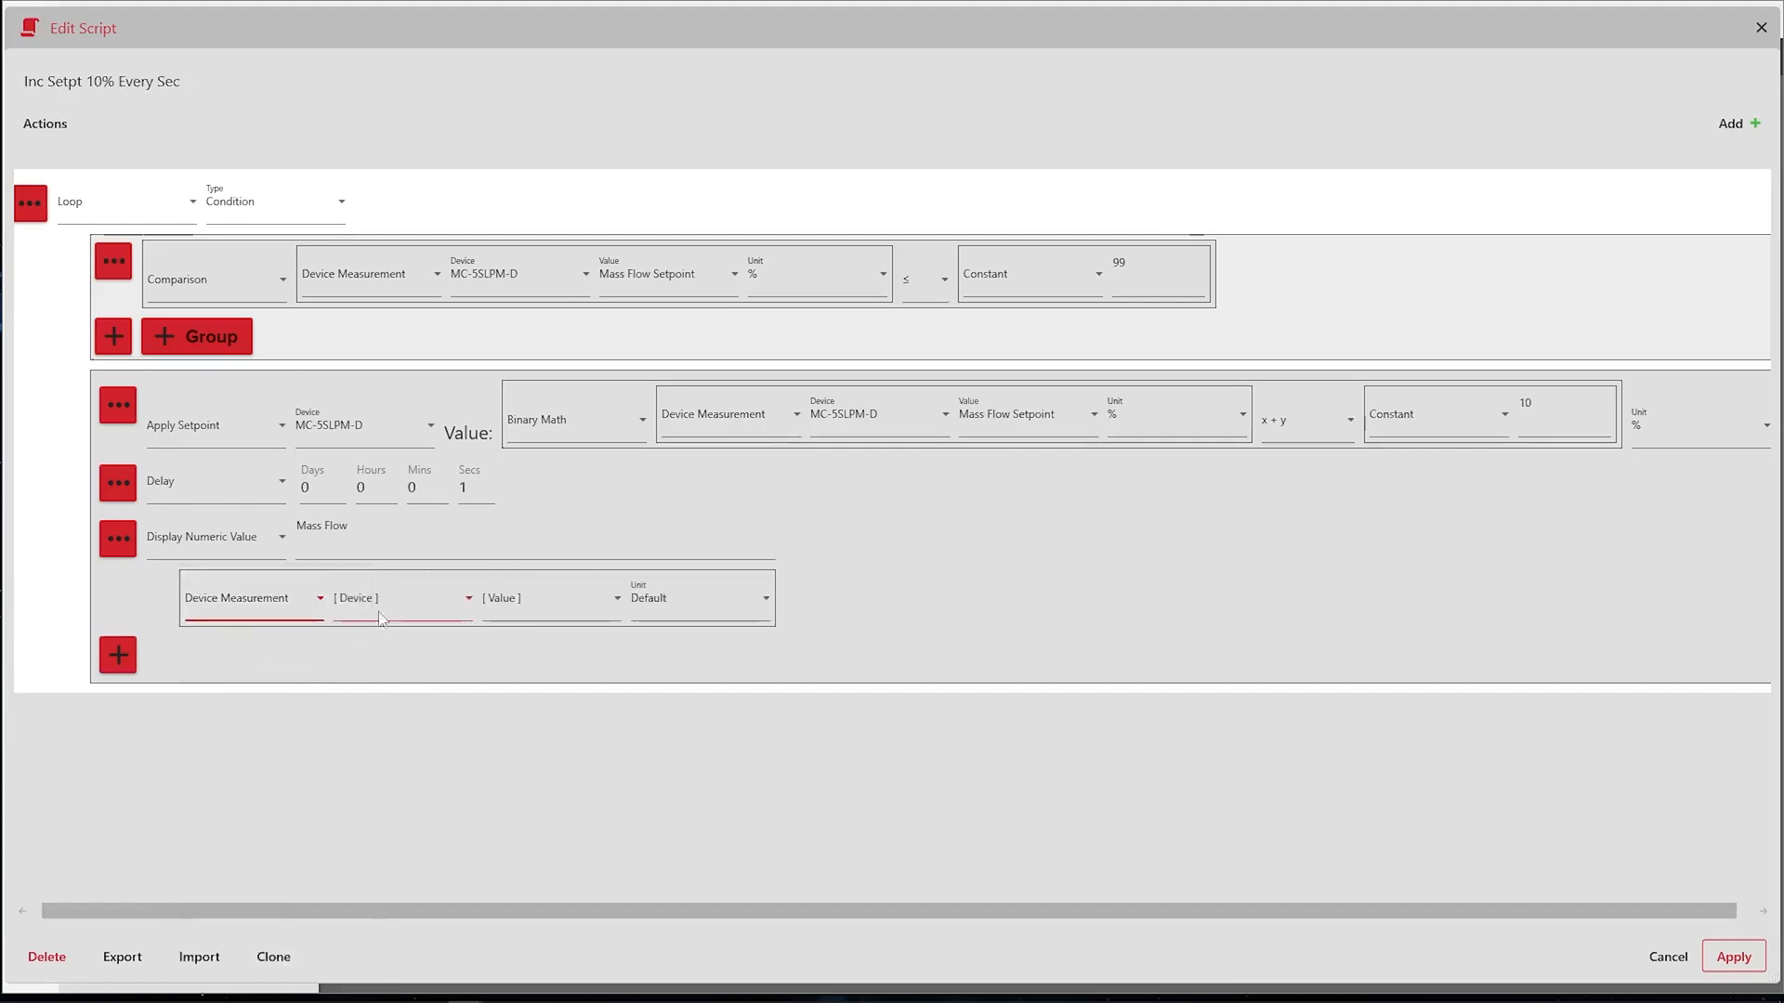
left_click(552, 596)
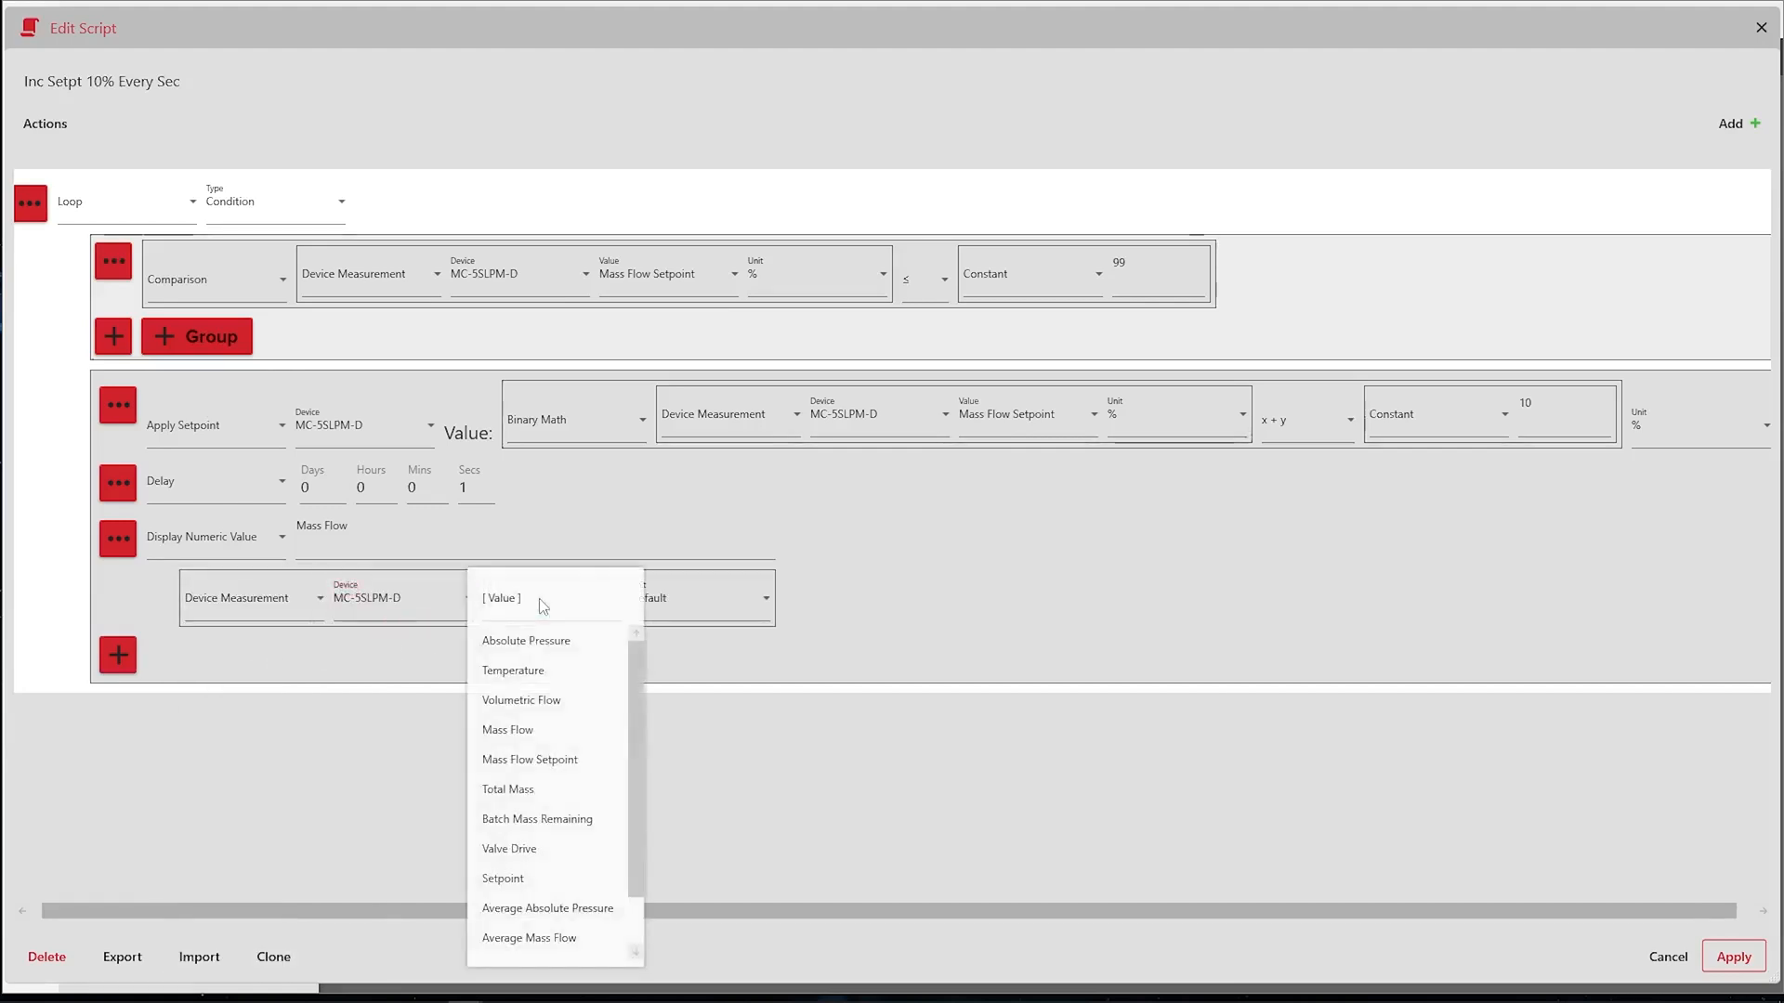
left_click(508, 728)
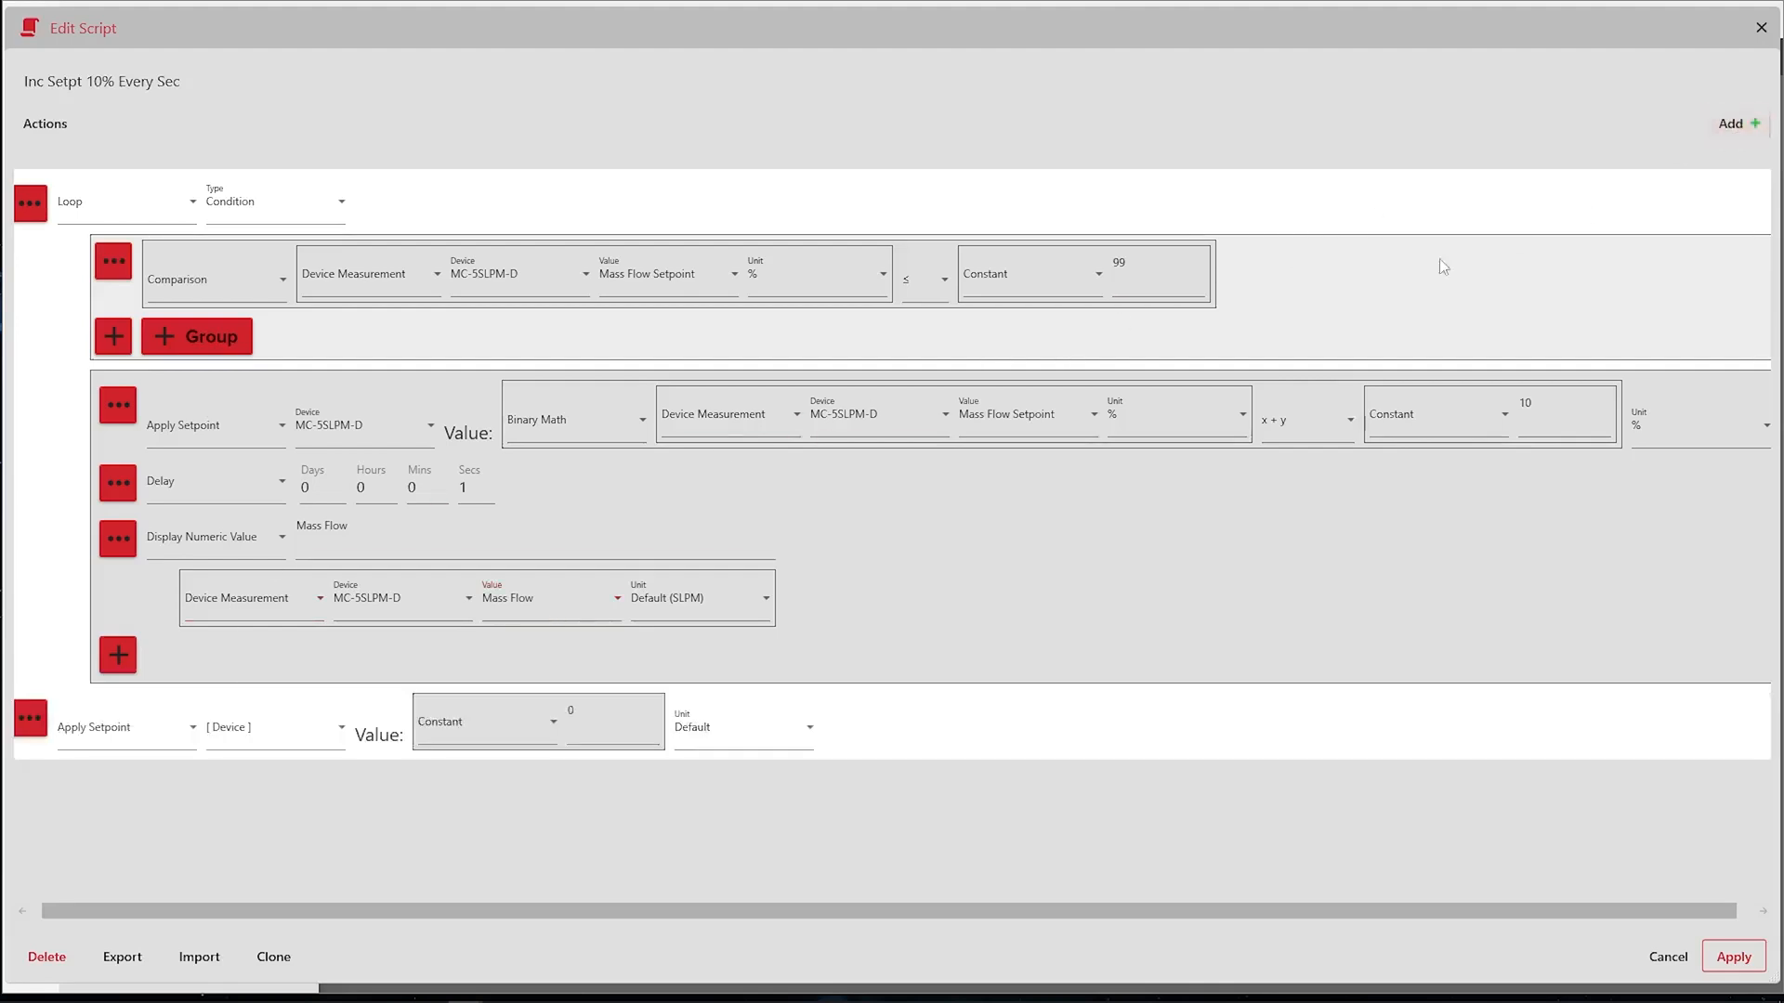
- Add a final MC-5SLPM-D setpoint reset to 0, save the script, and run it
left_click(273, 726)
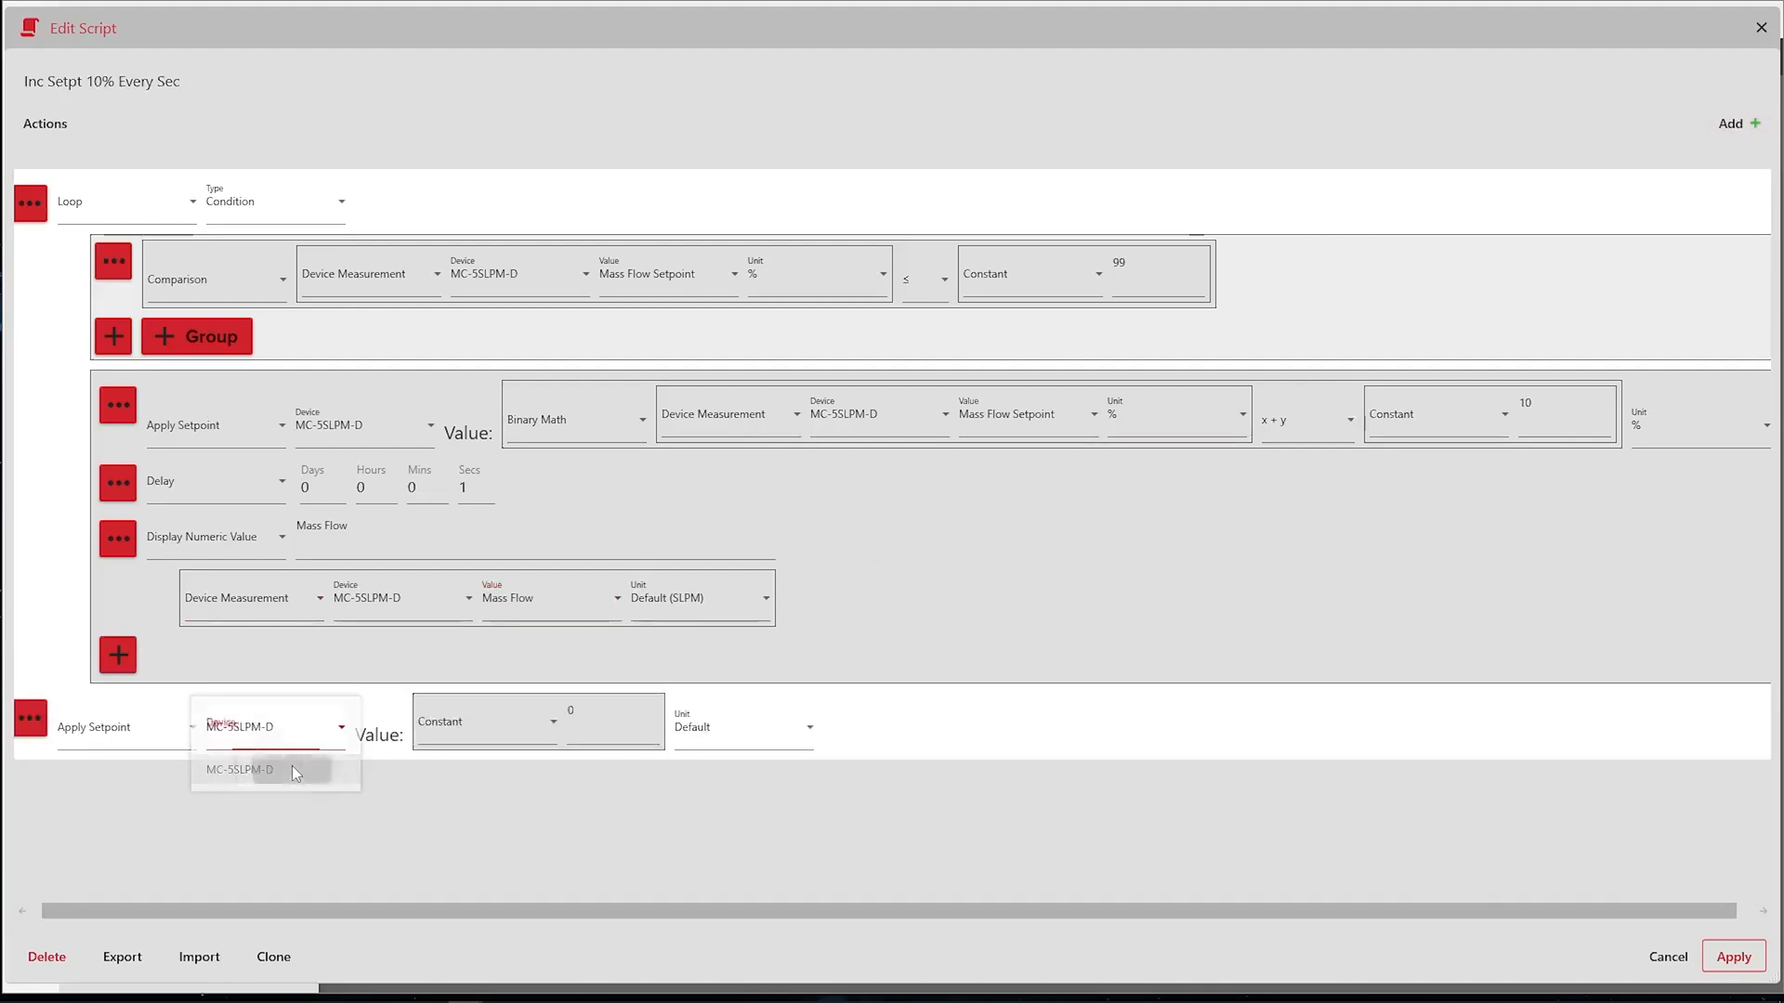
left_click(240, 769)
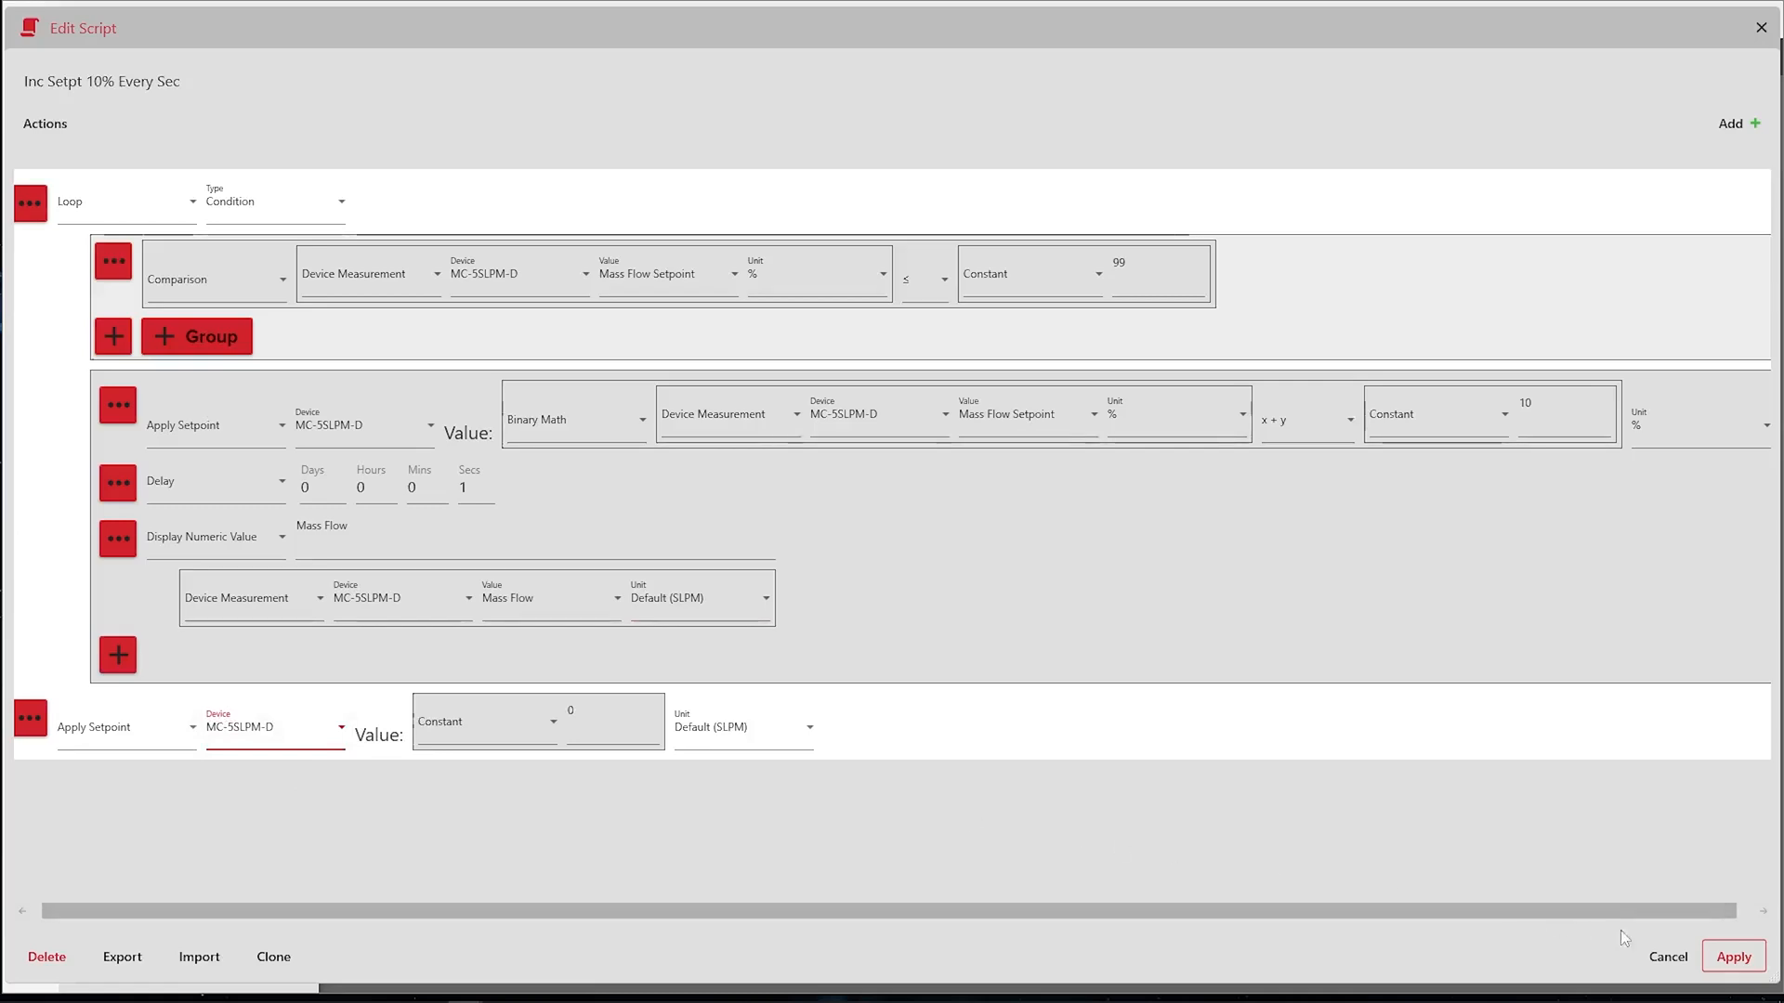
left_click(1732, 957)
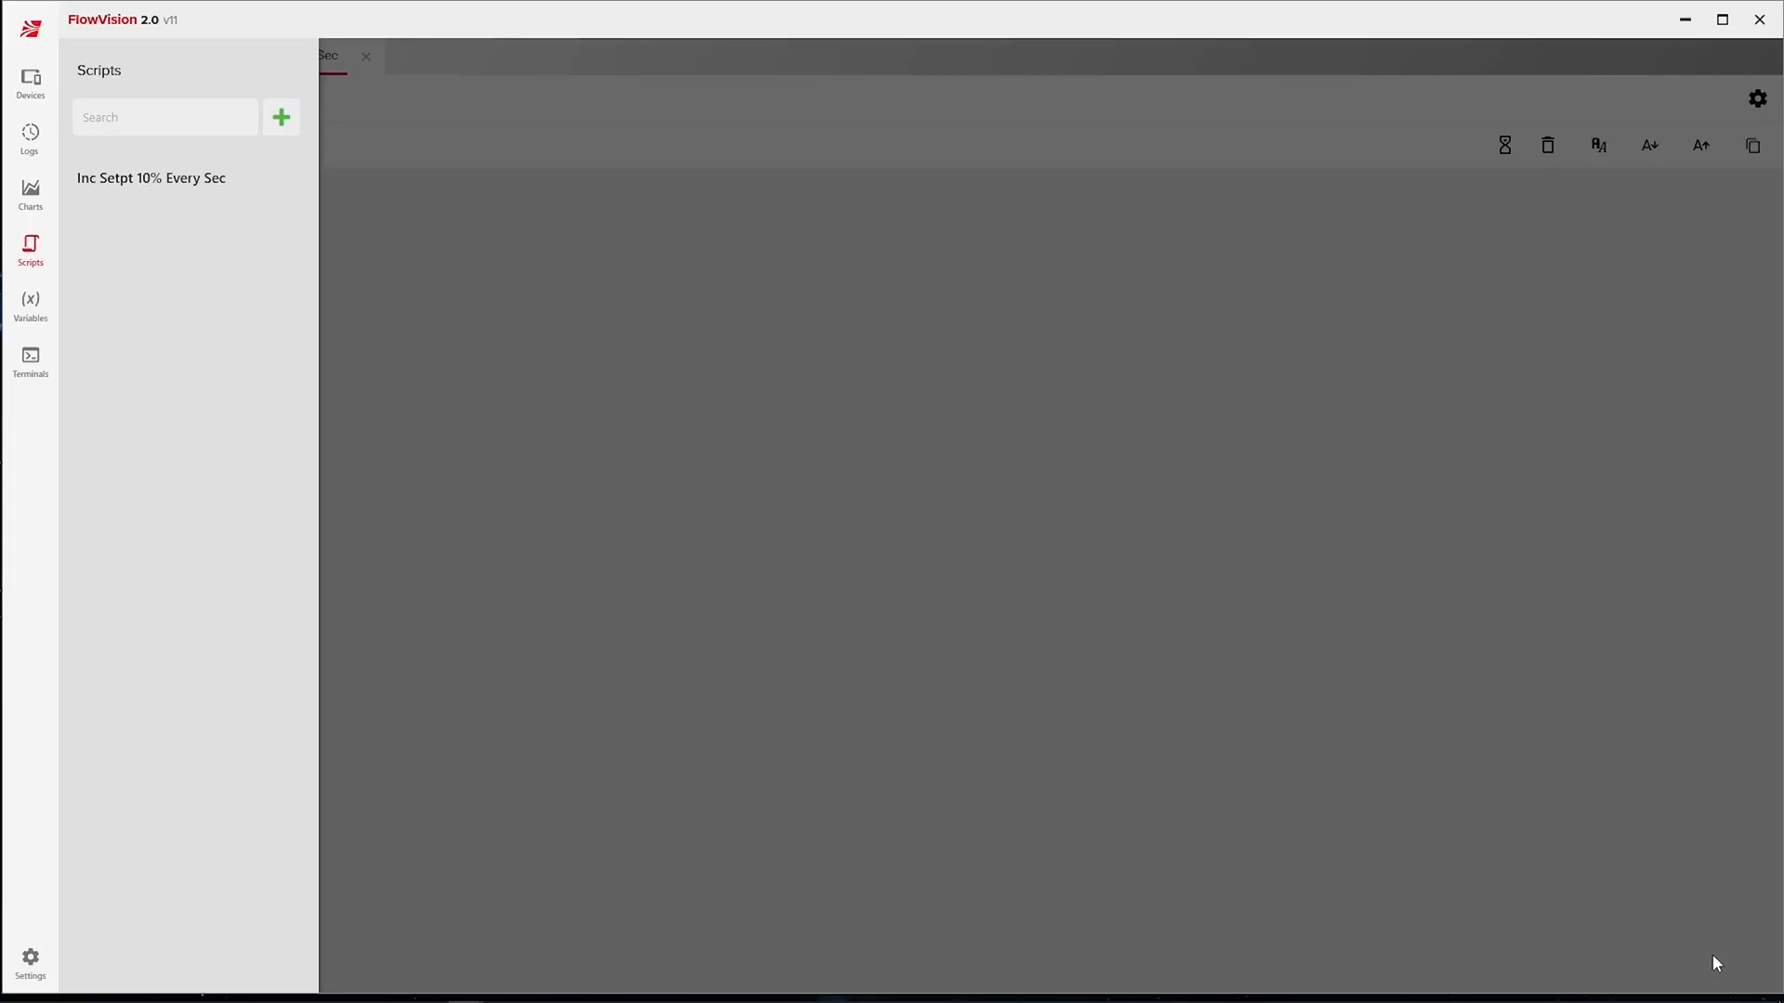
left_click(150, 178)
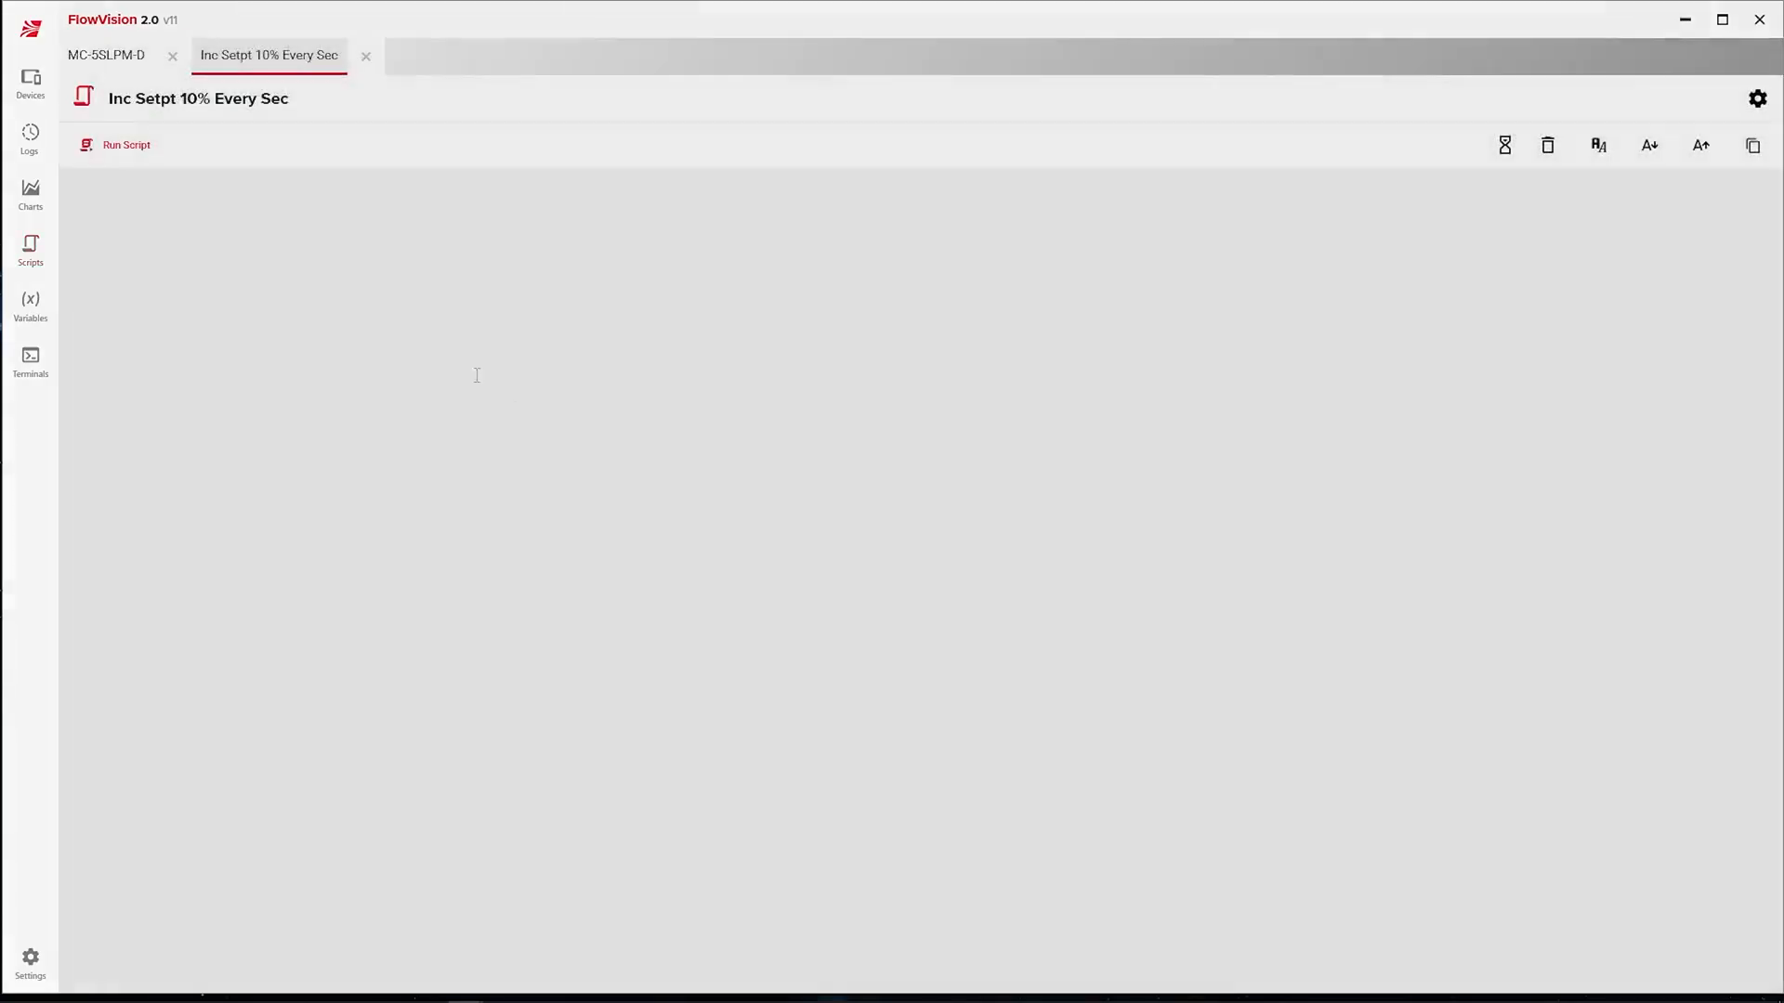
left_click(126, 145)
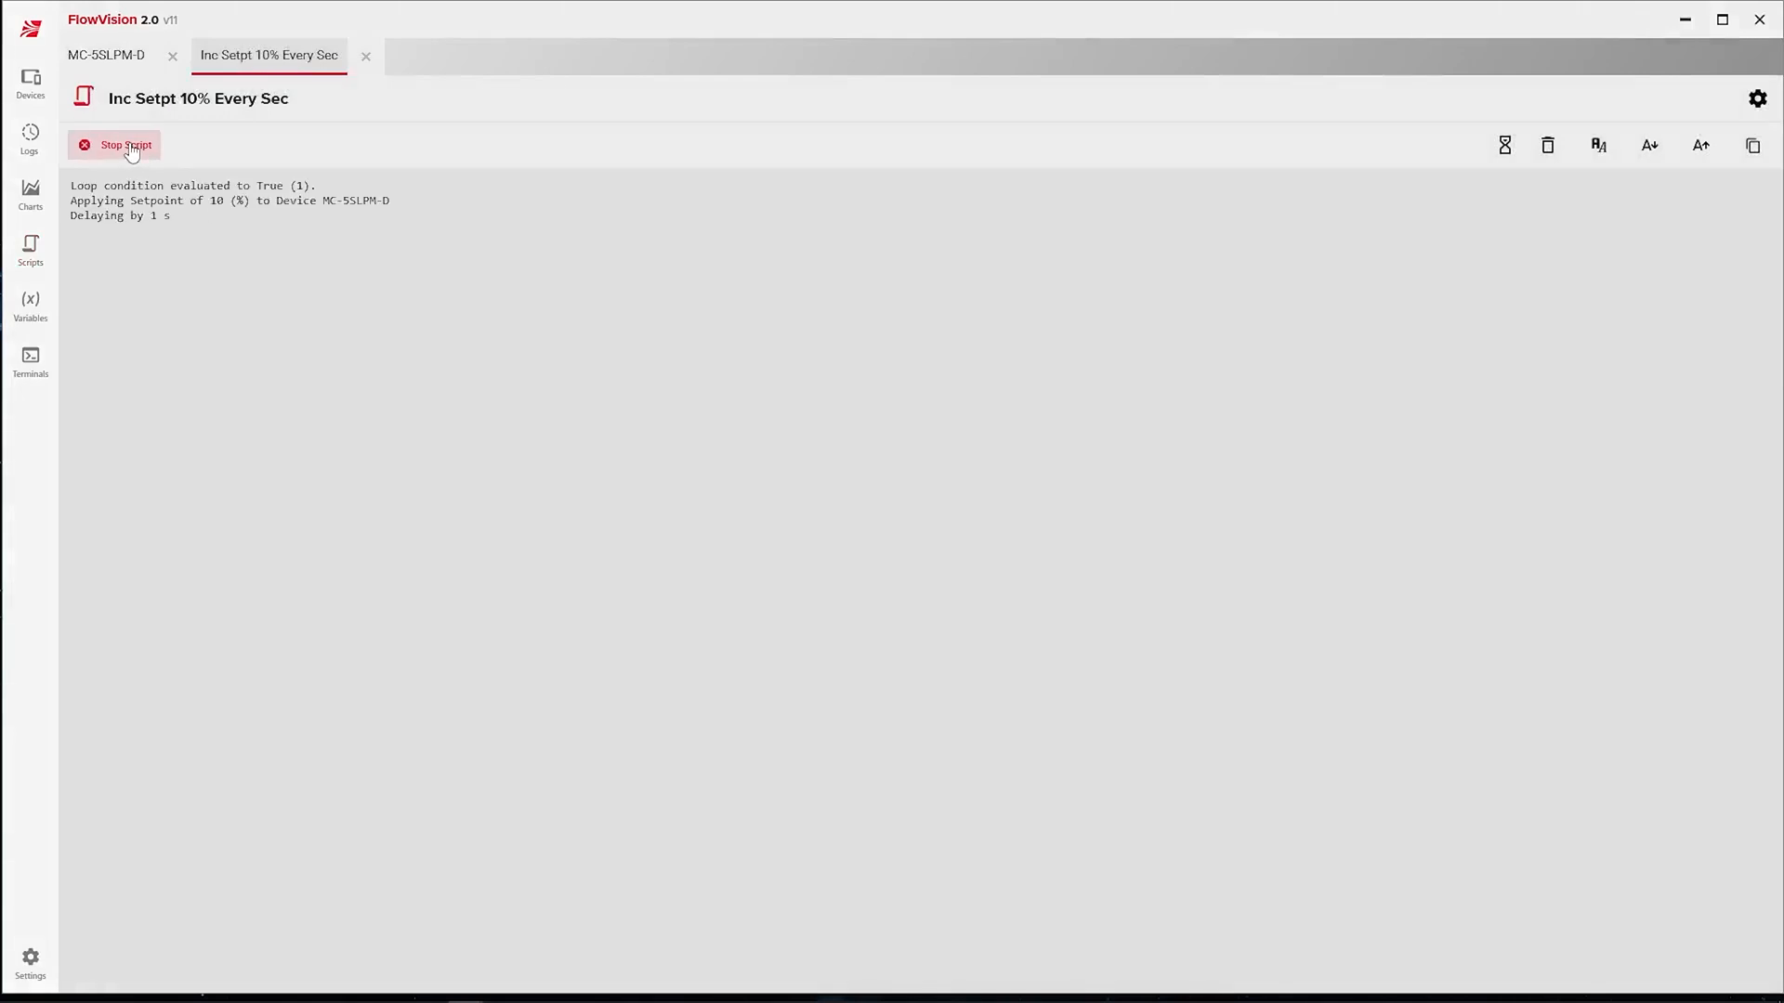